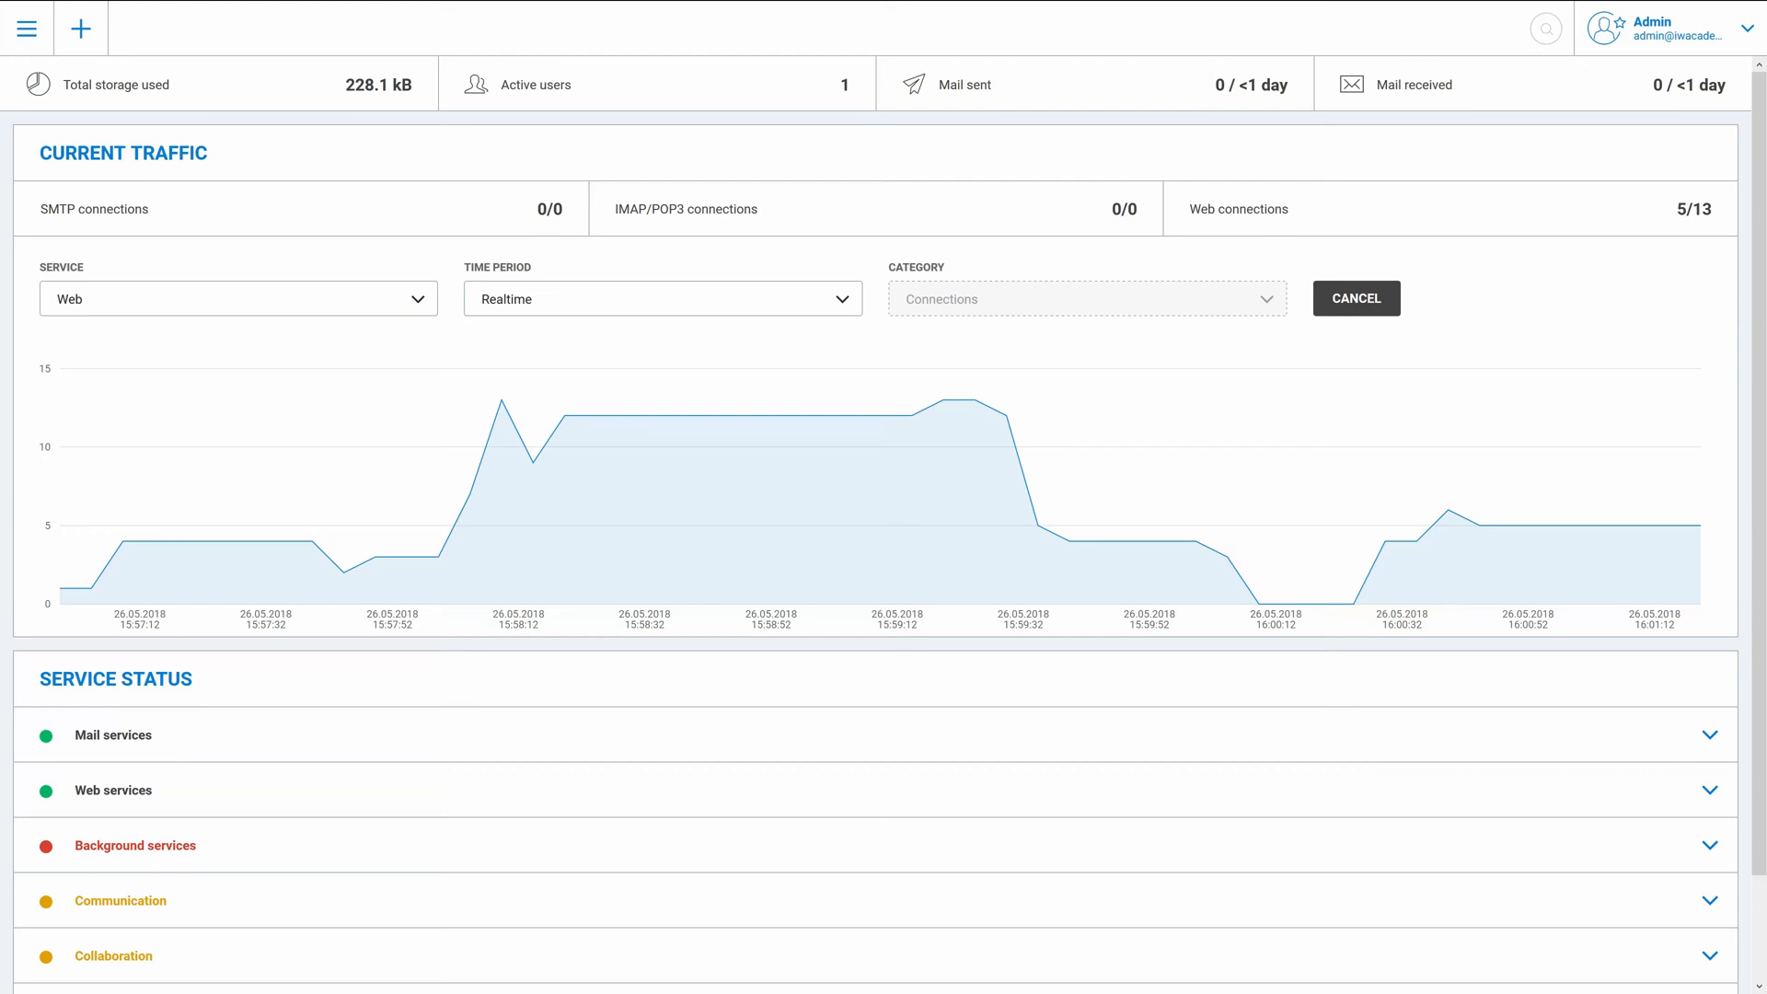
mouse_move(1524, 544)
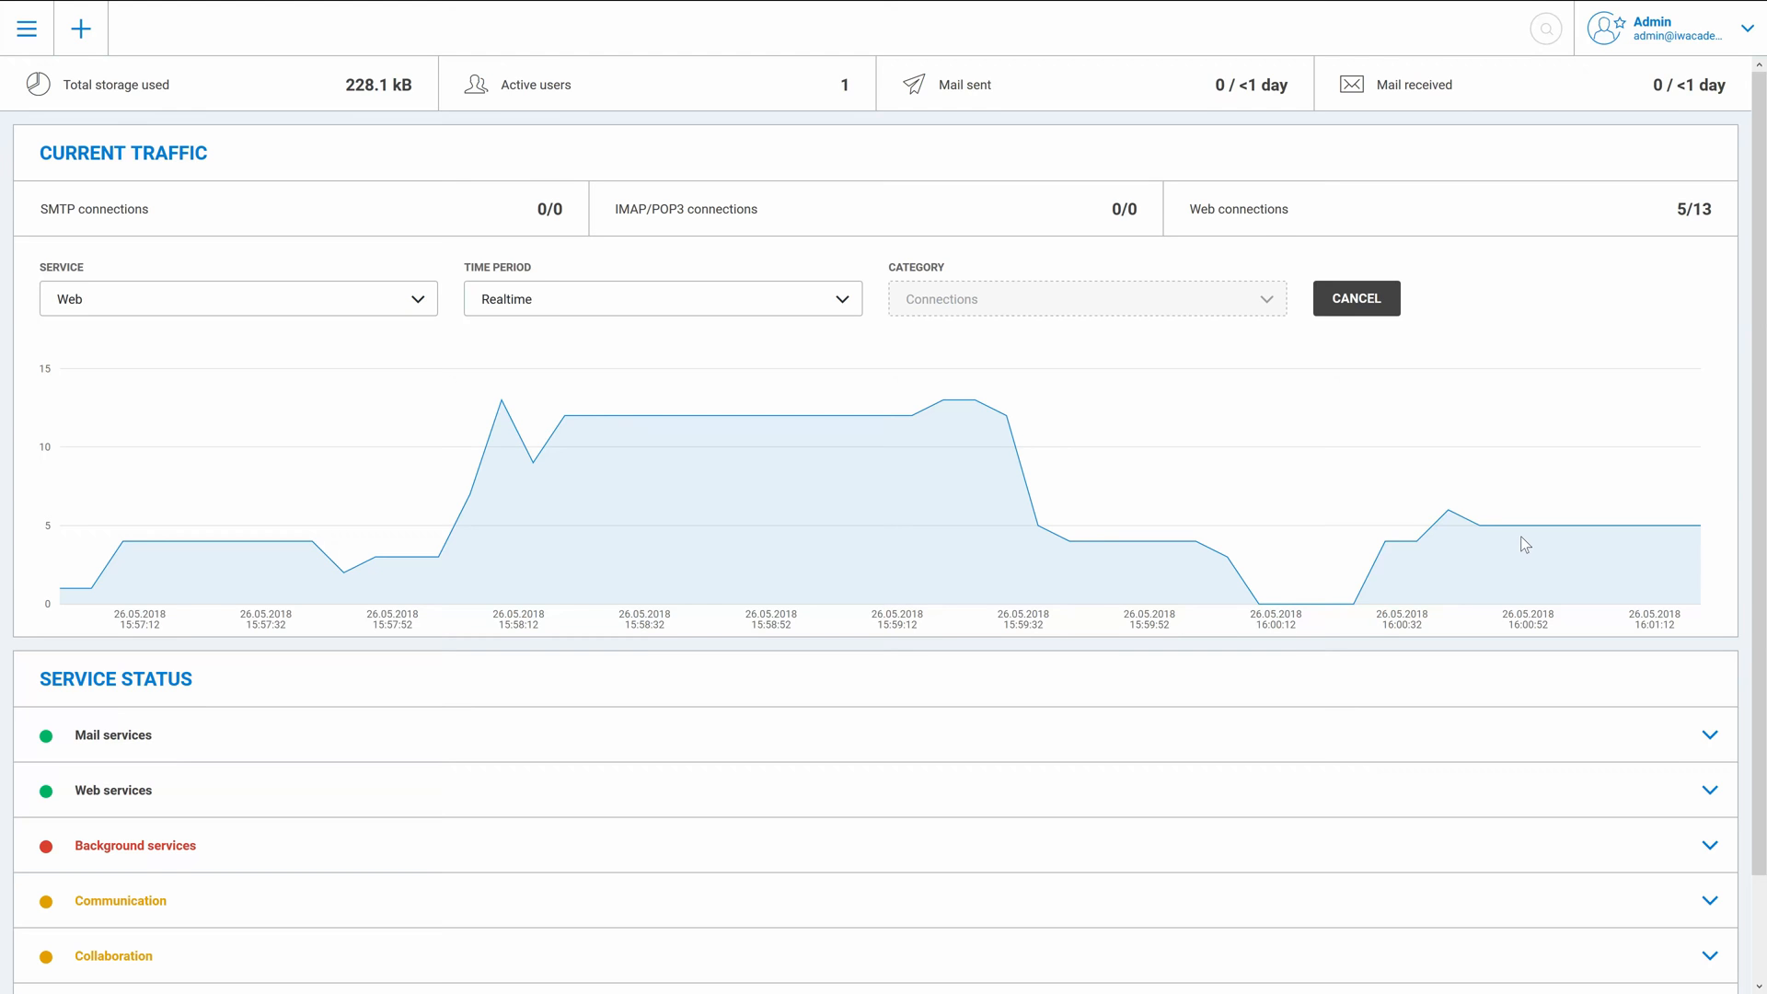
mouse_move(905, 539)
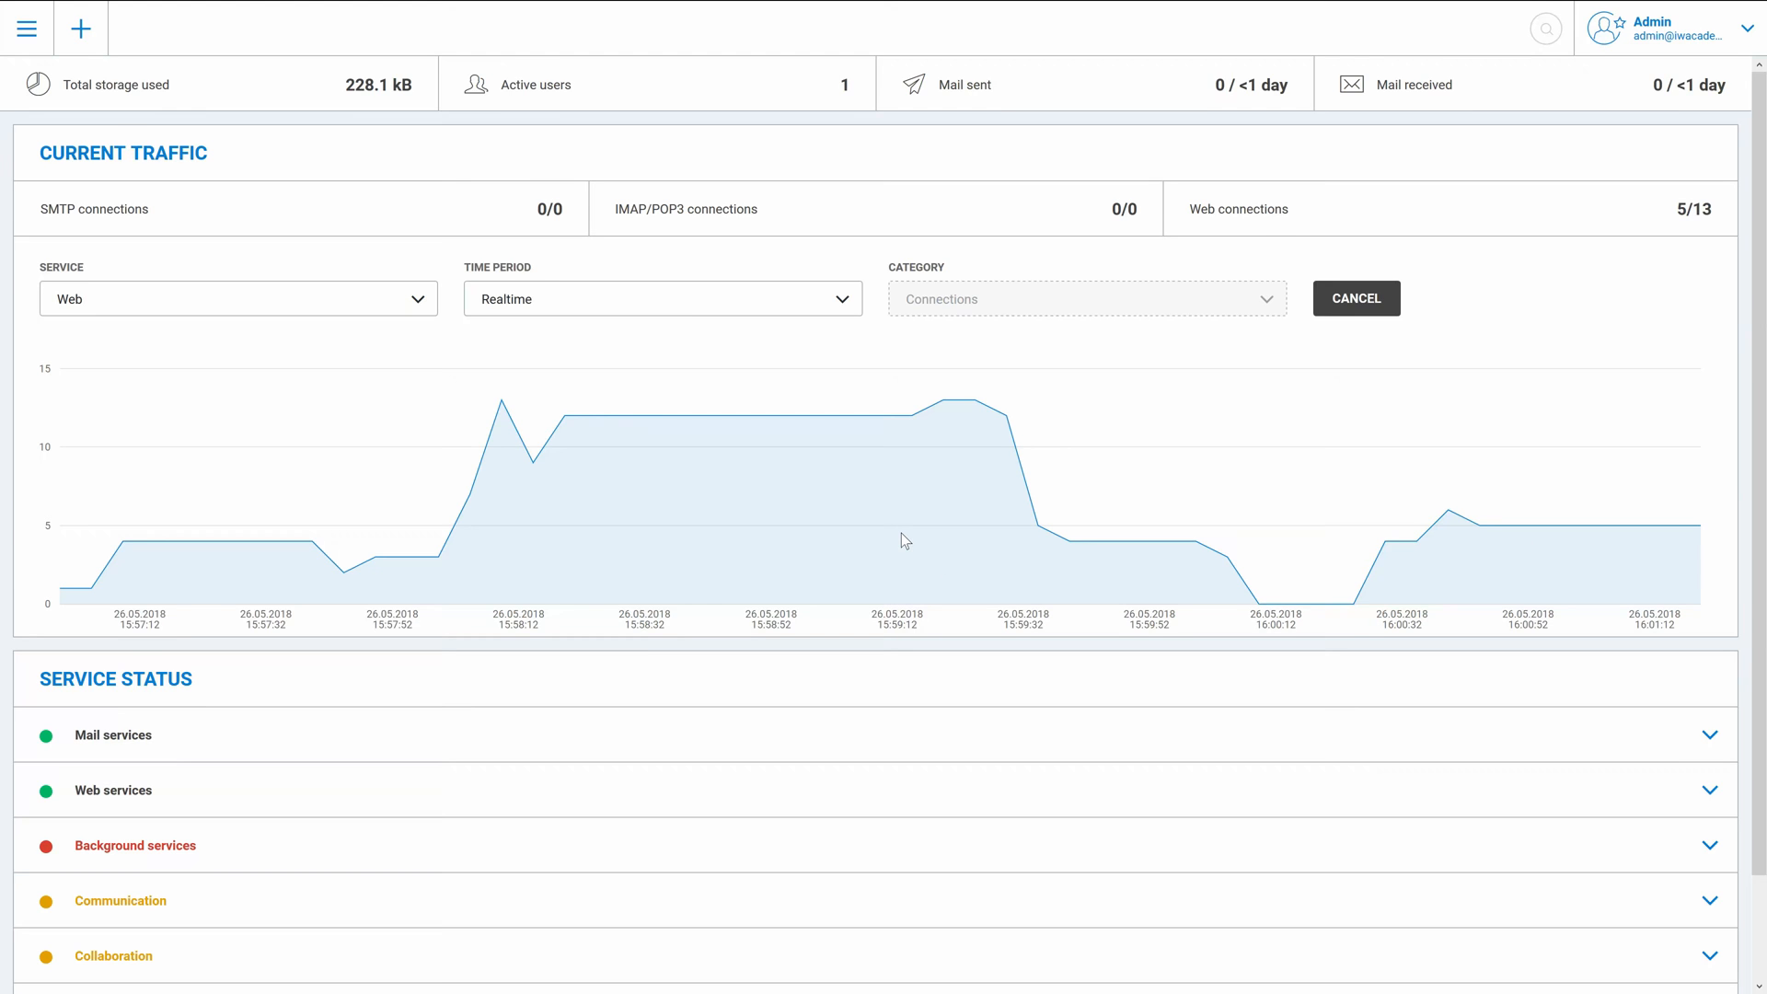
mouse_move(824, 544)
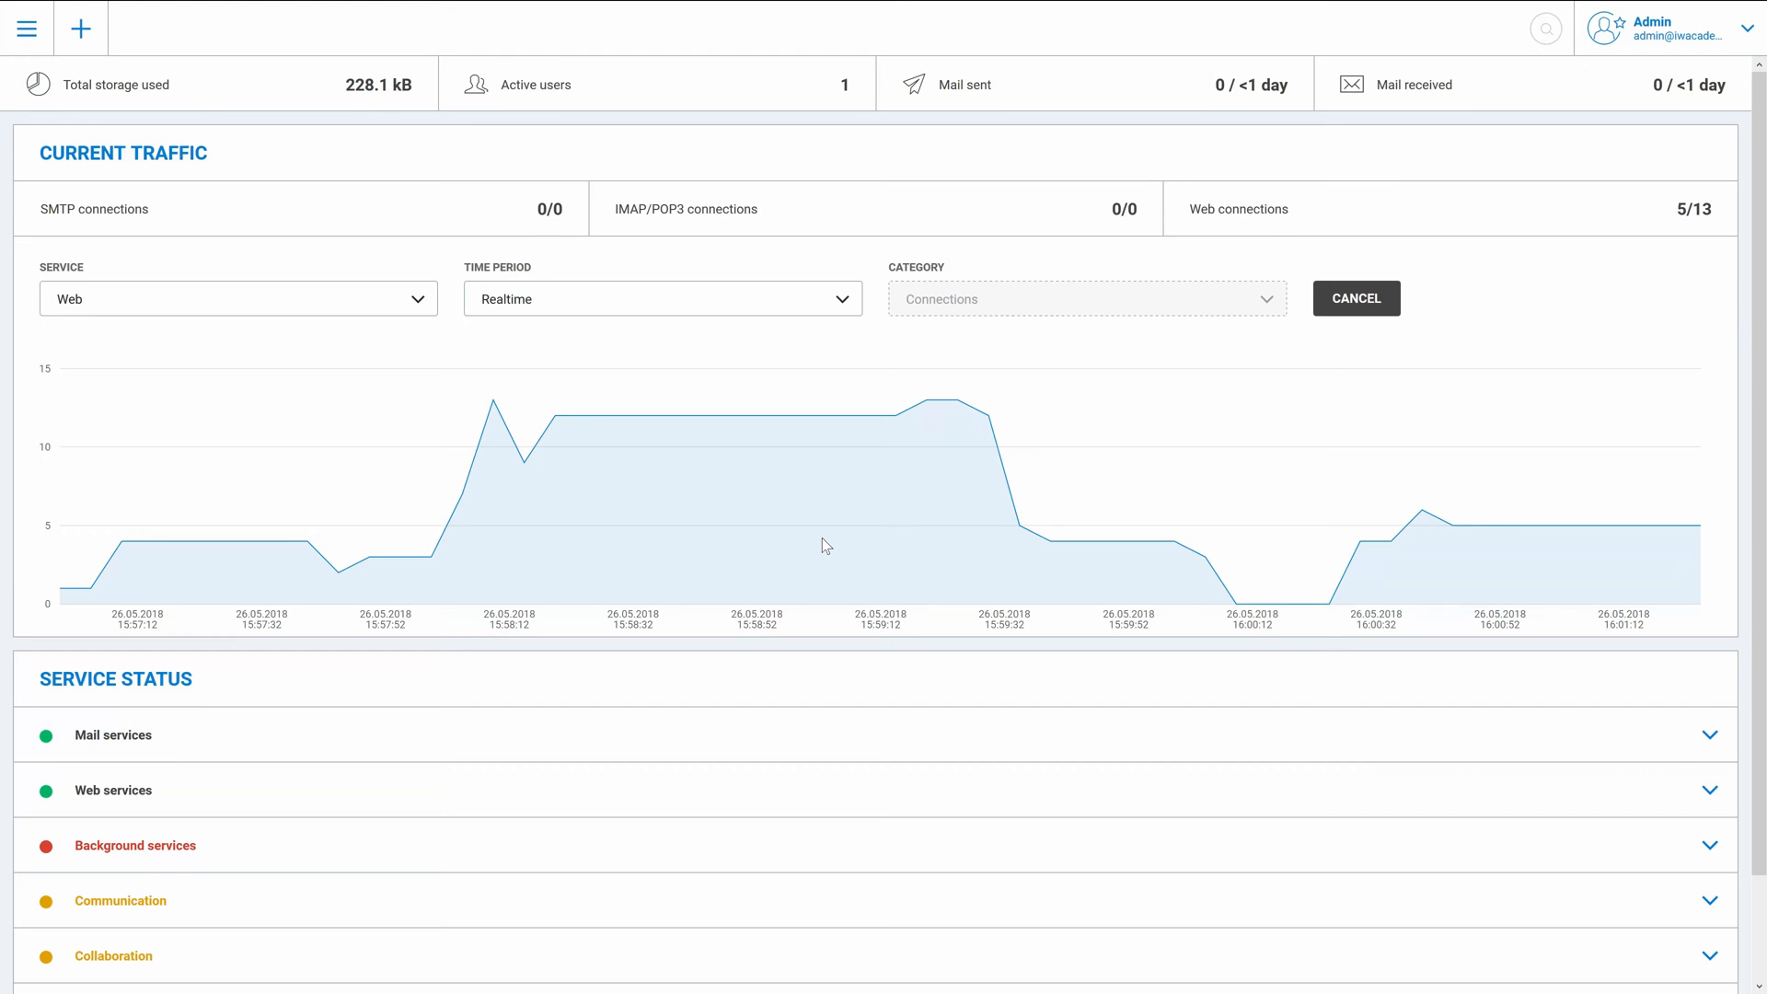
mouse_move(675, 481)
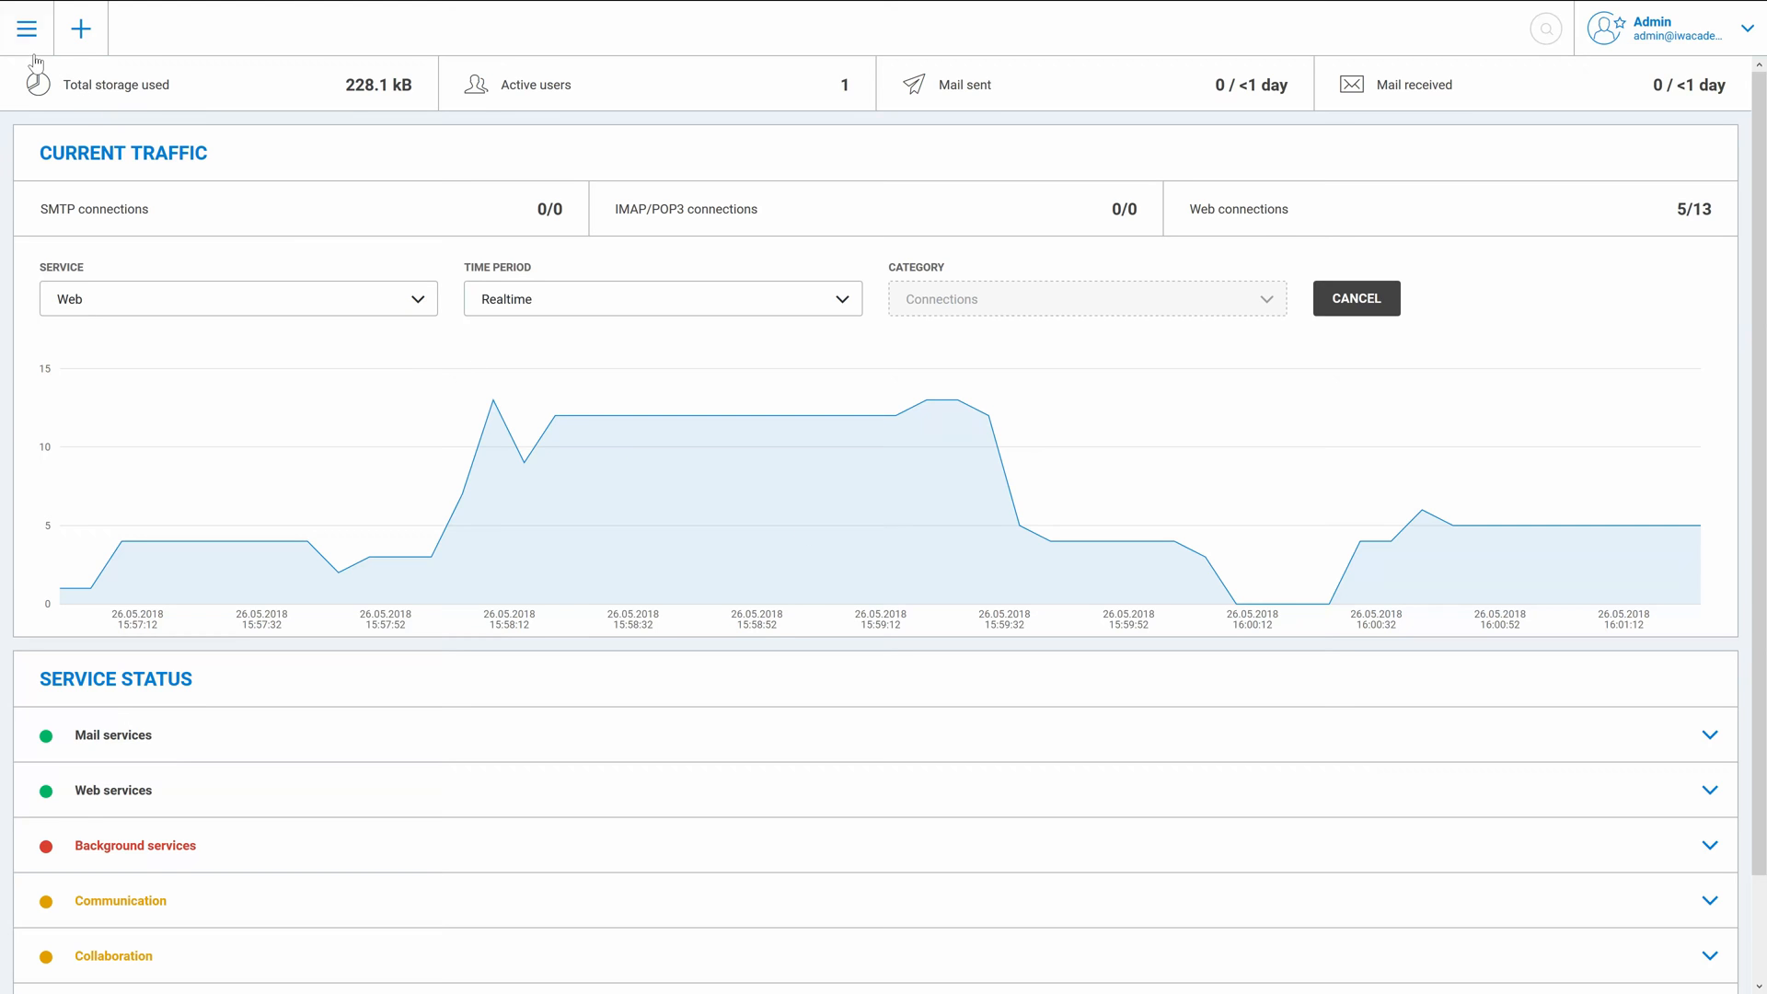
- Navigate to Users & domains and open the iwacademy.com domain's account list
left_click(27, 27)
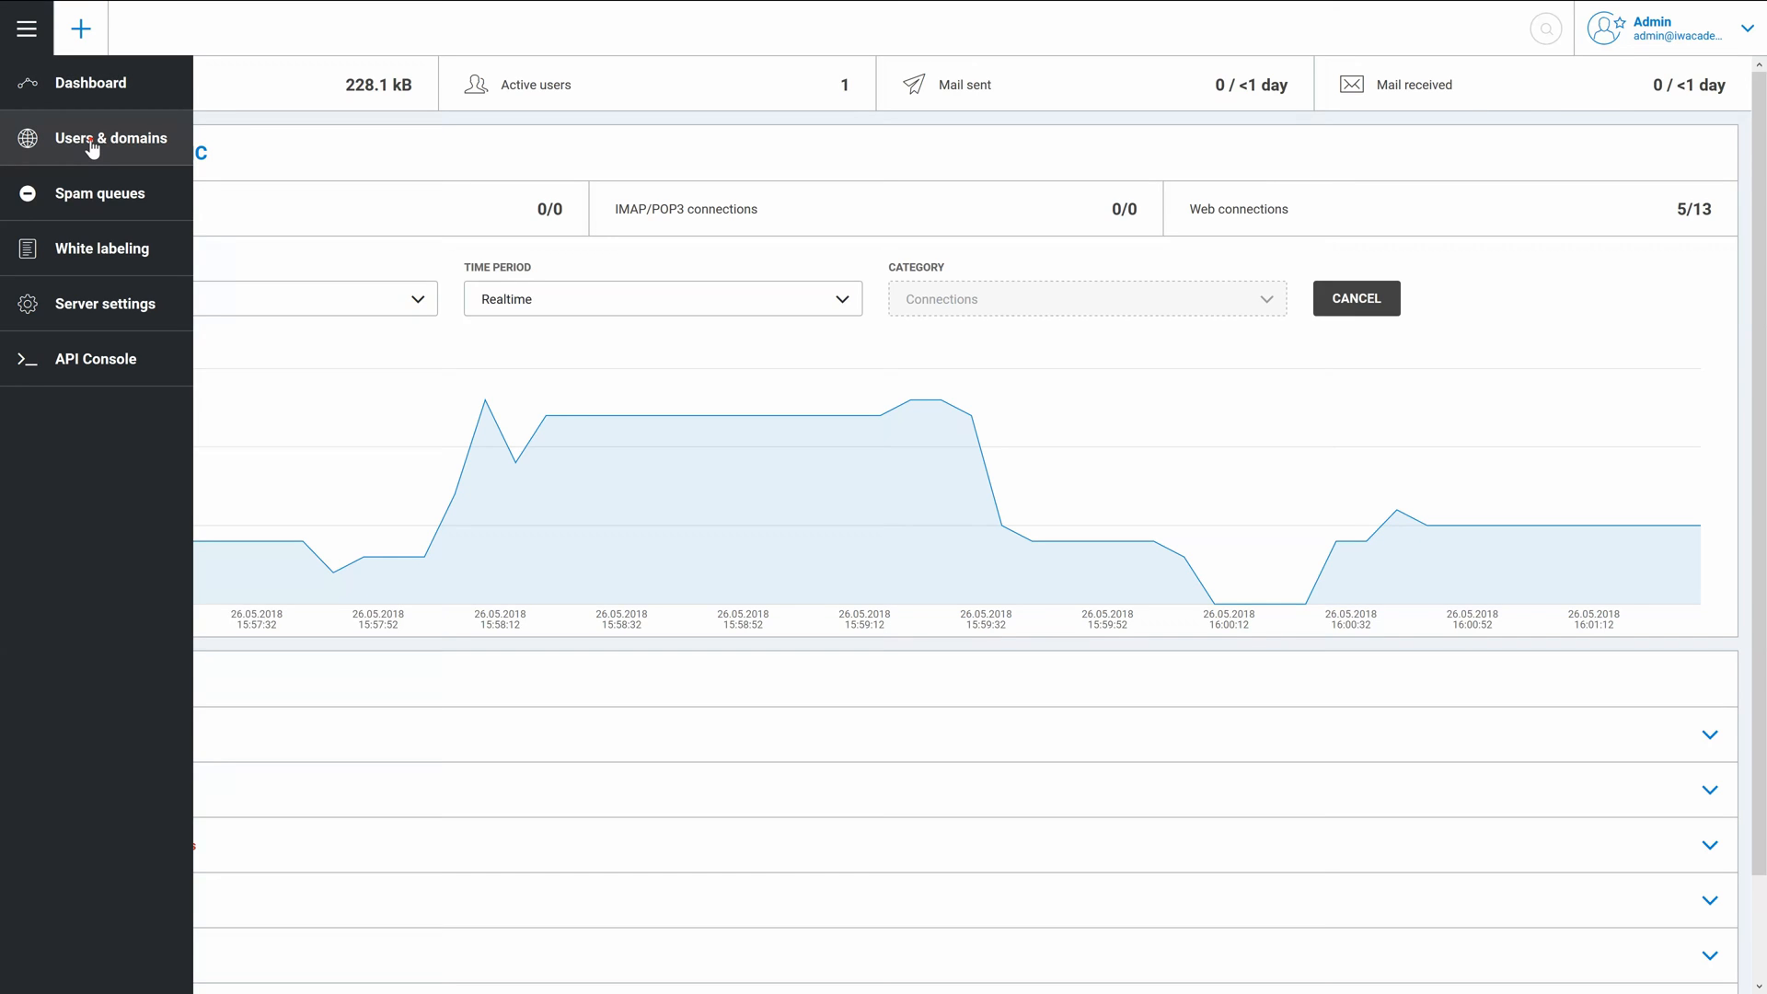
left_click(113, 138)
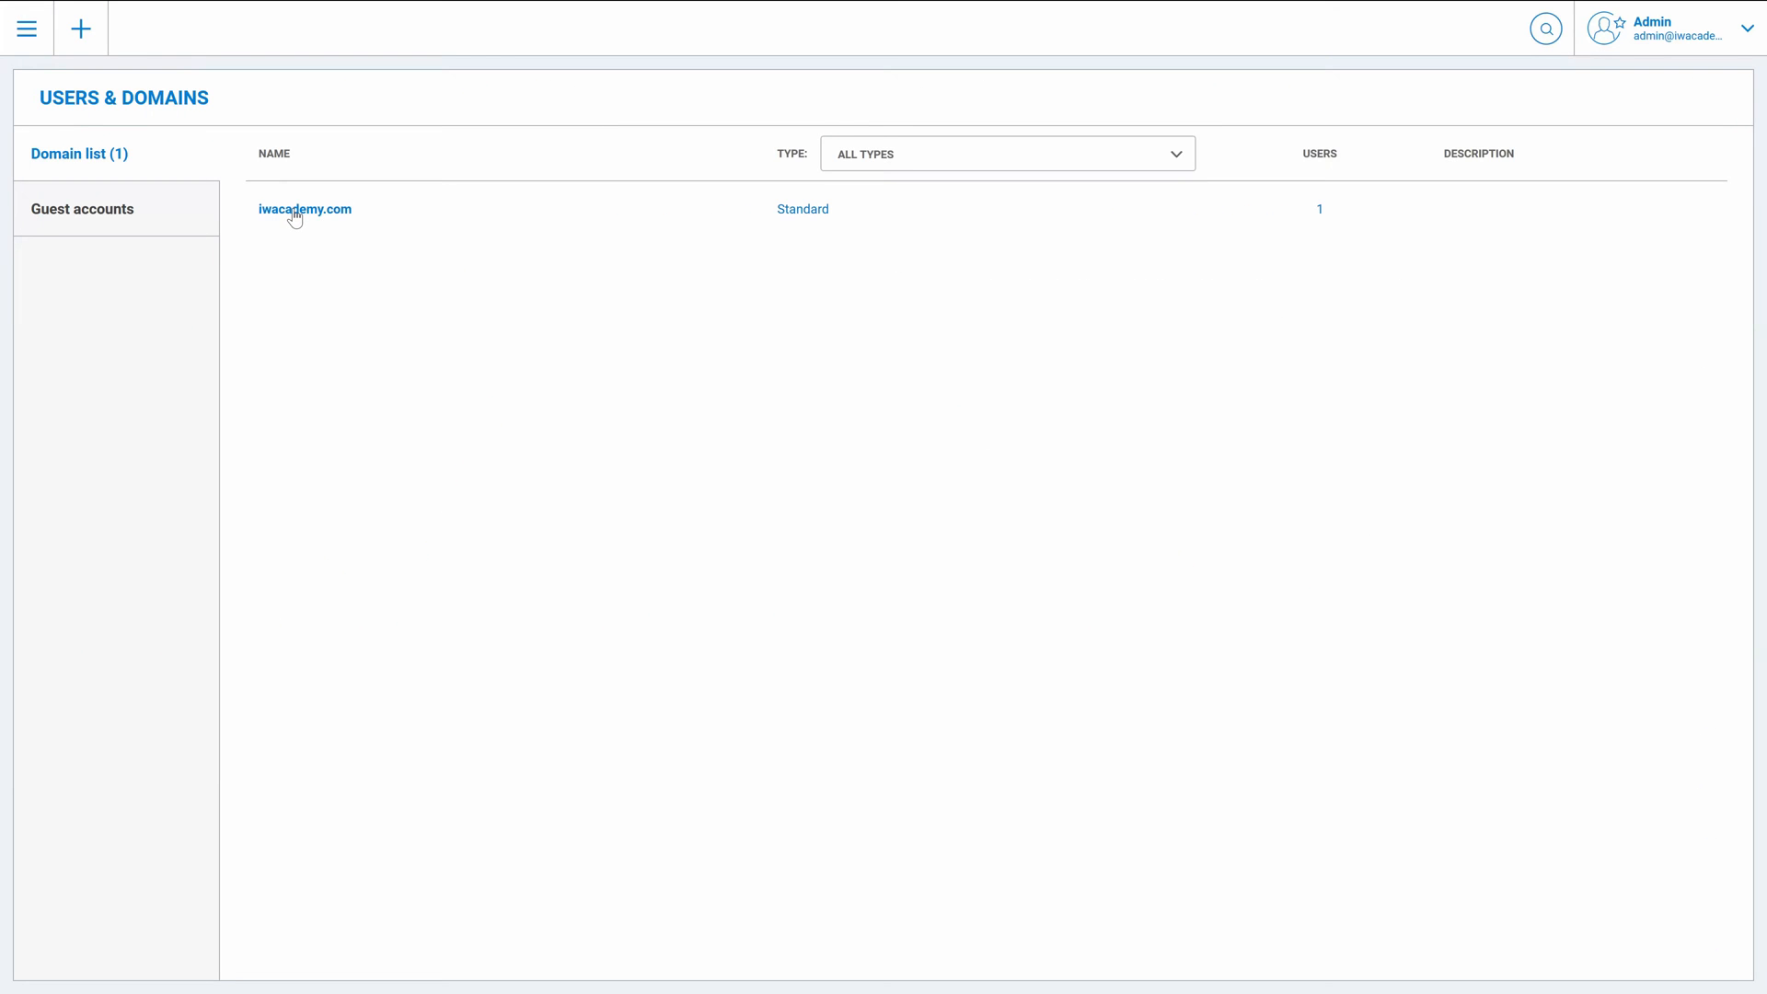
left_click(304, 208)
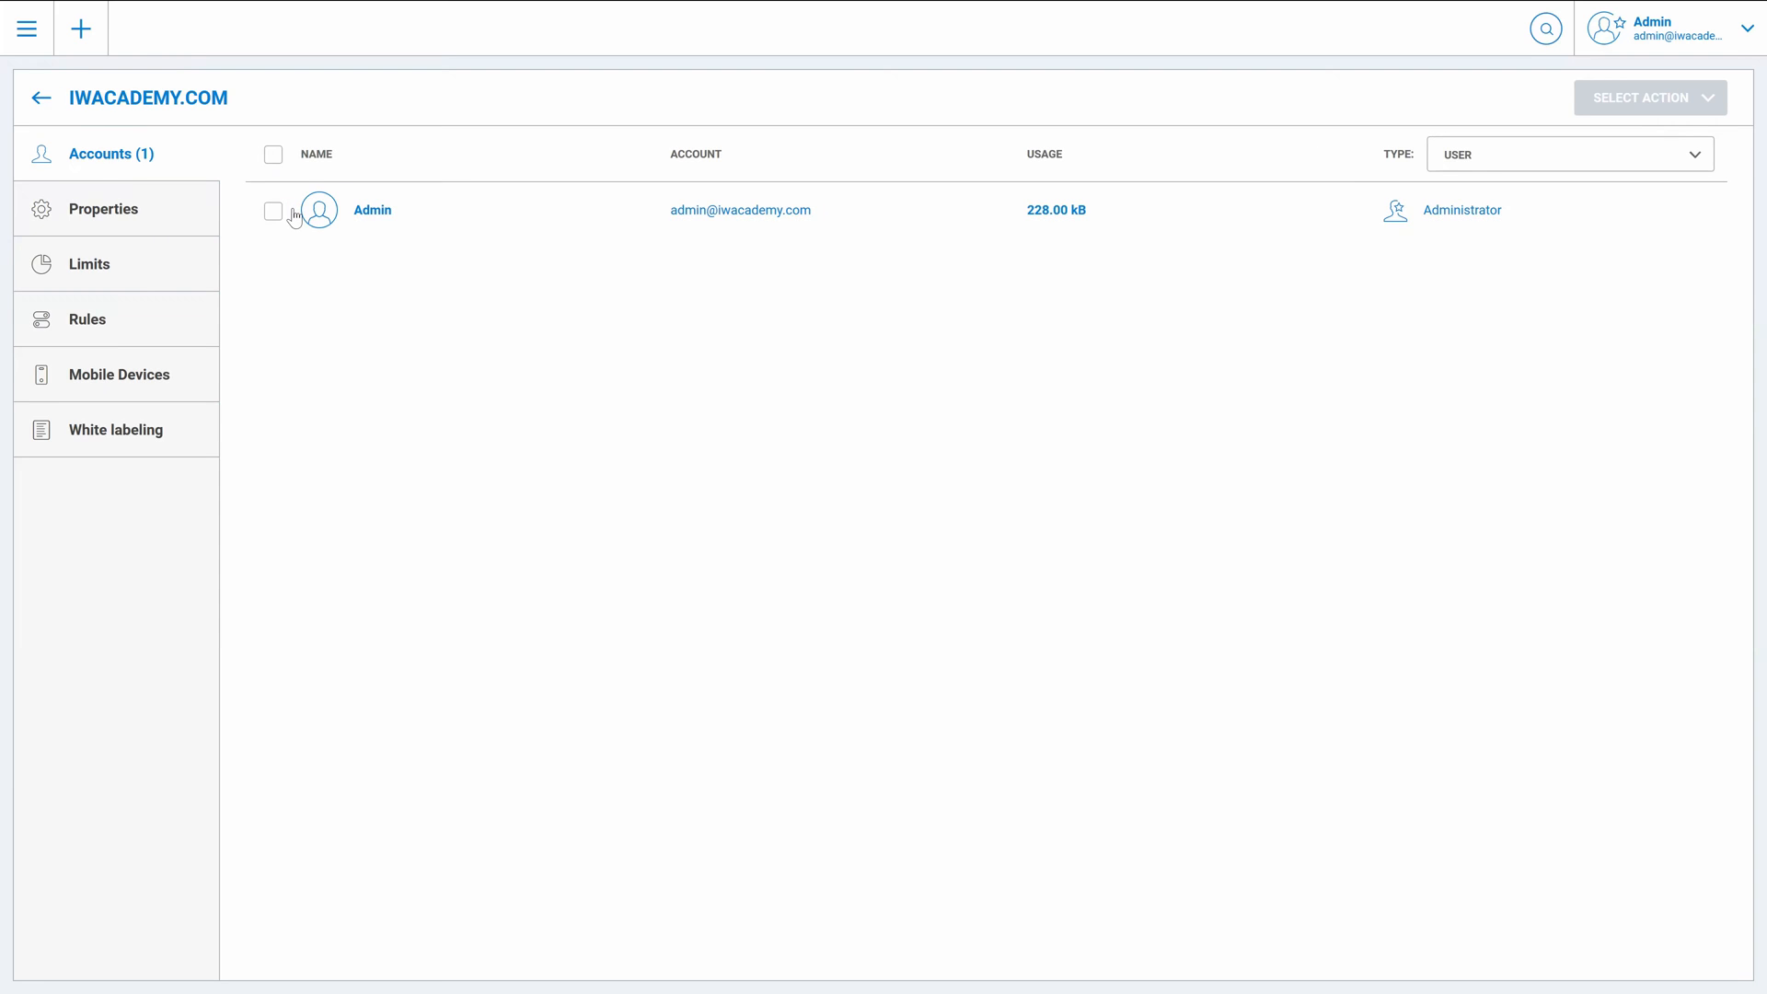
- In domain Properties, set Max allowed subscription plan to Any plan and save
left_click(104, 208)
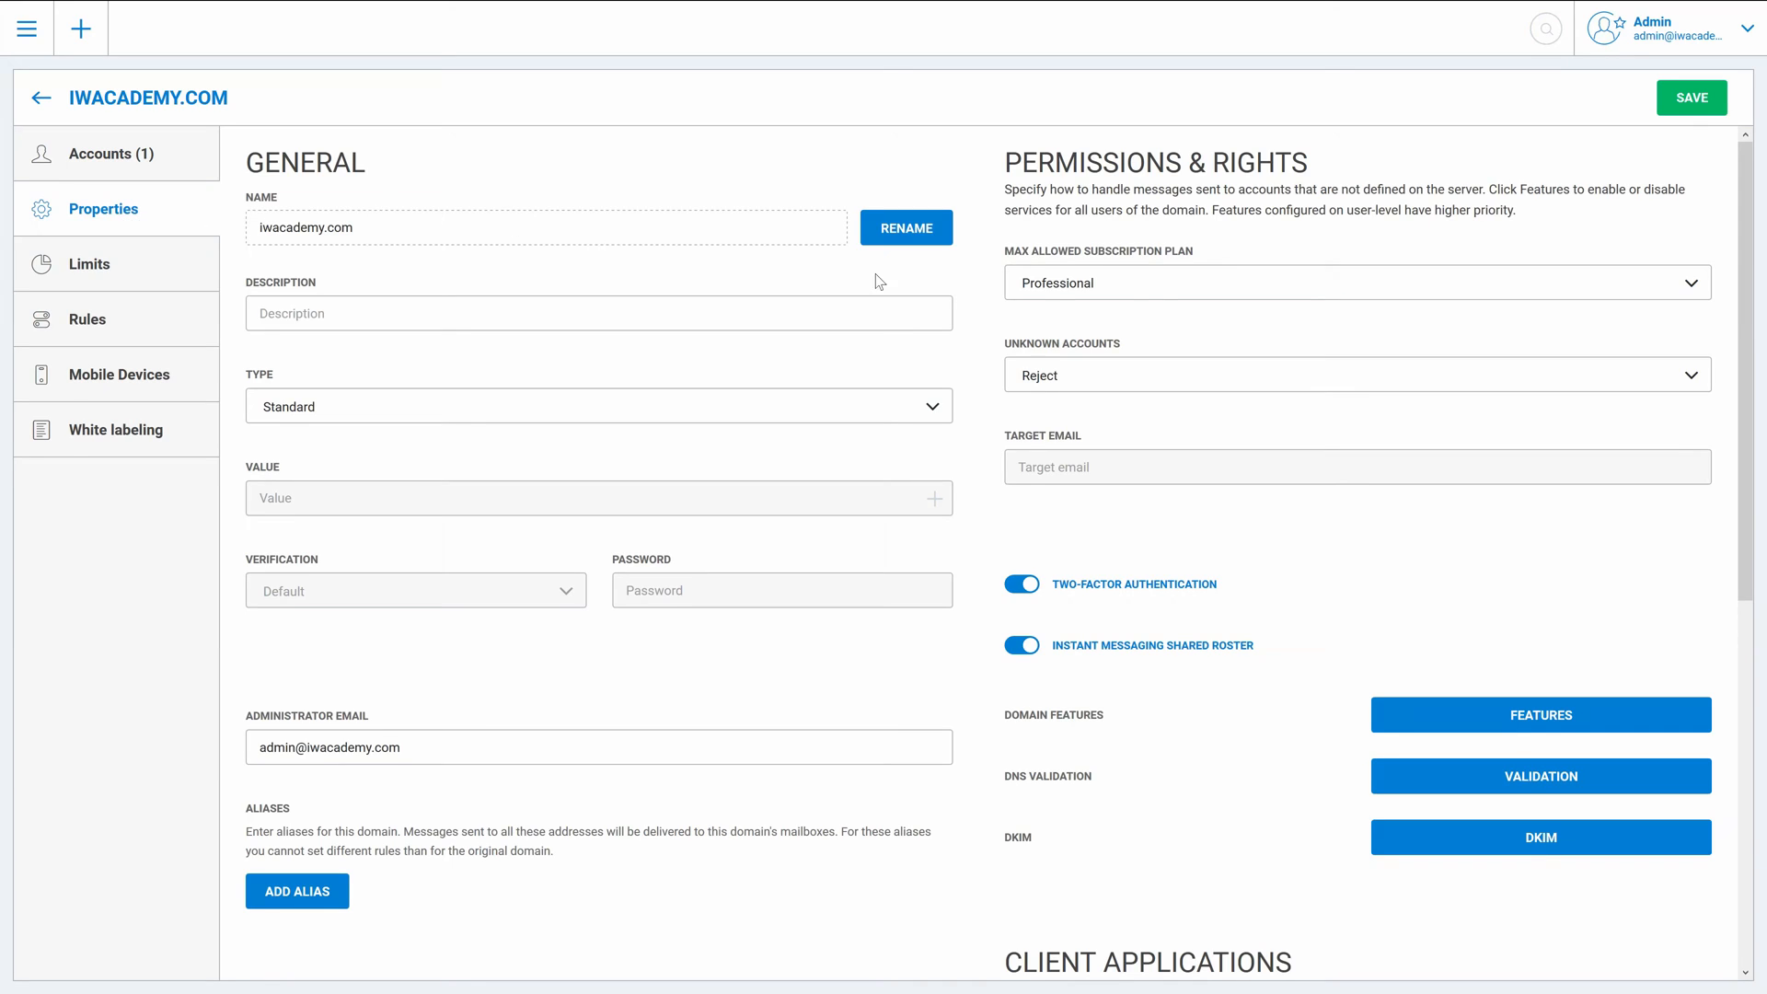
left_click(1353, 282)
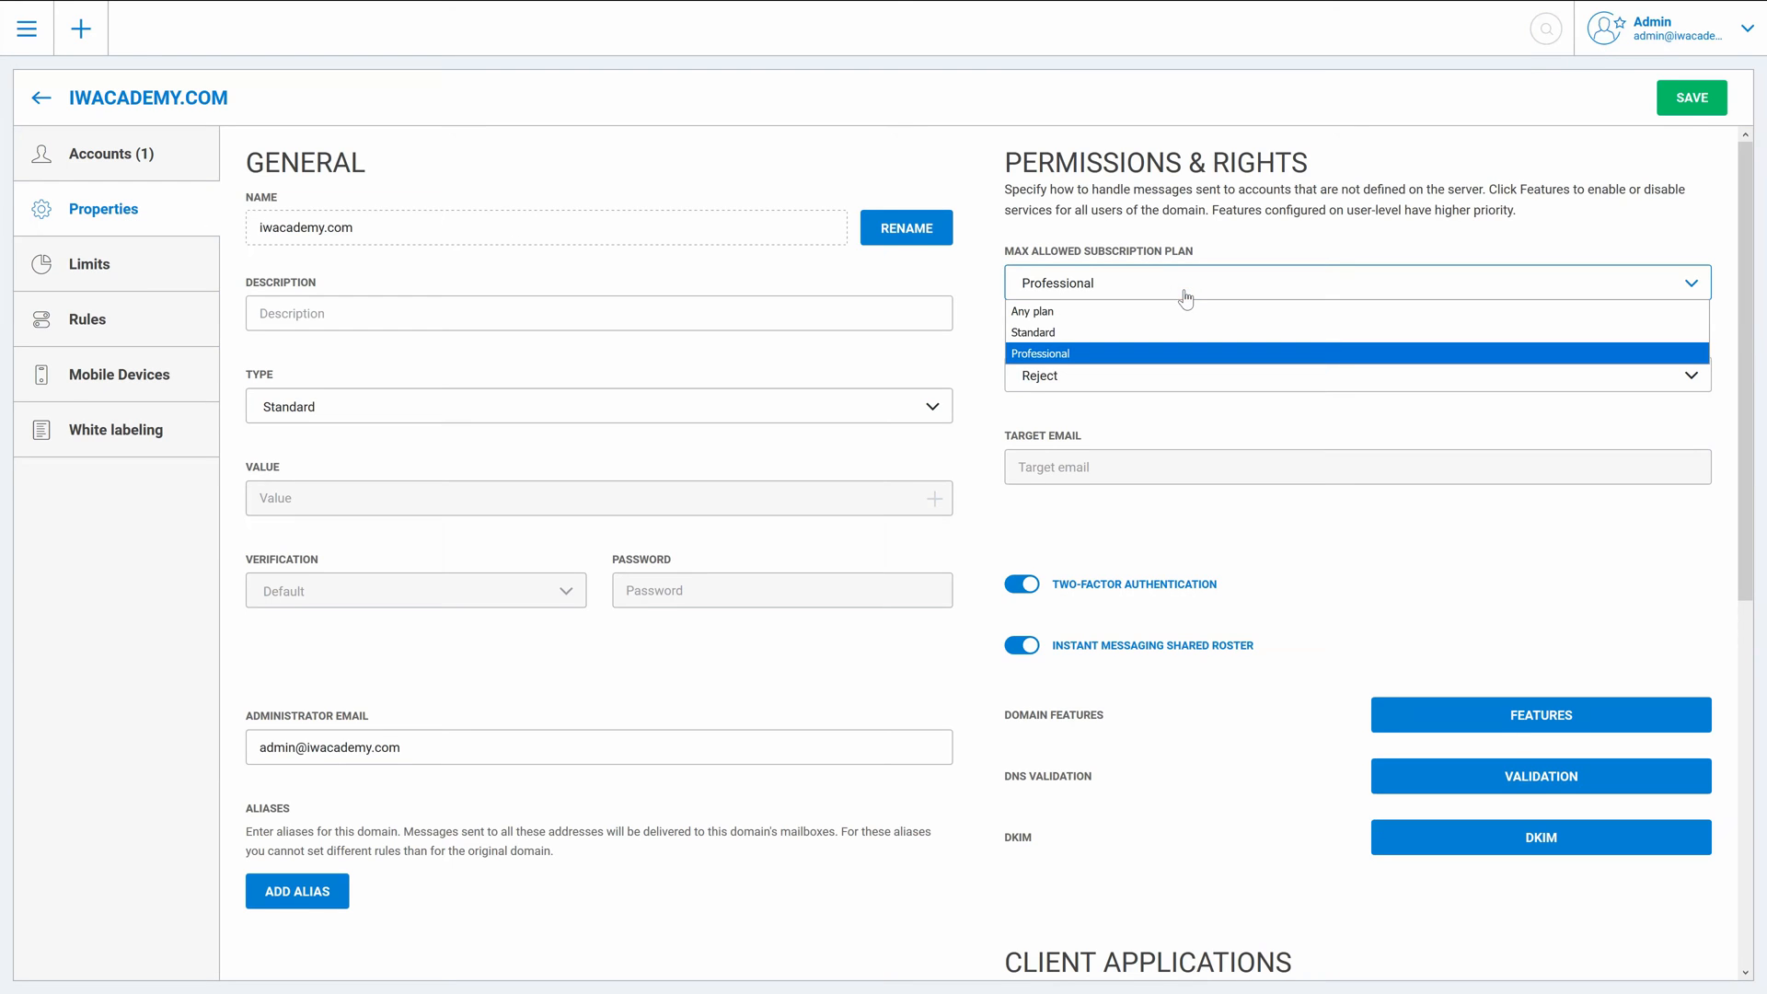
mouse_move(1176, 313)
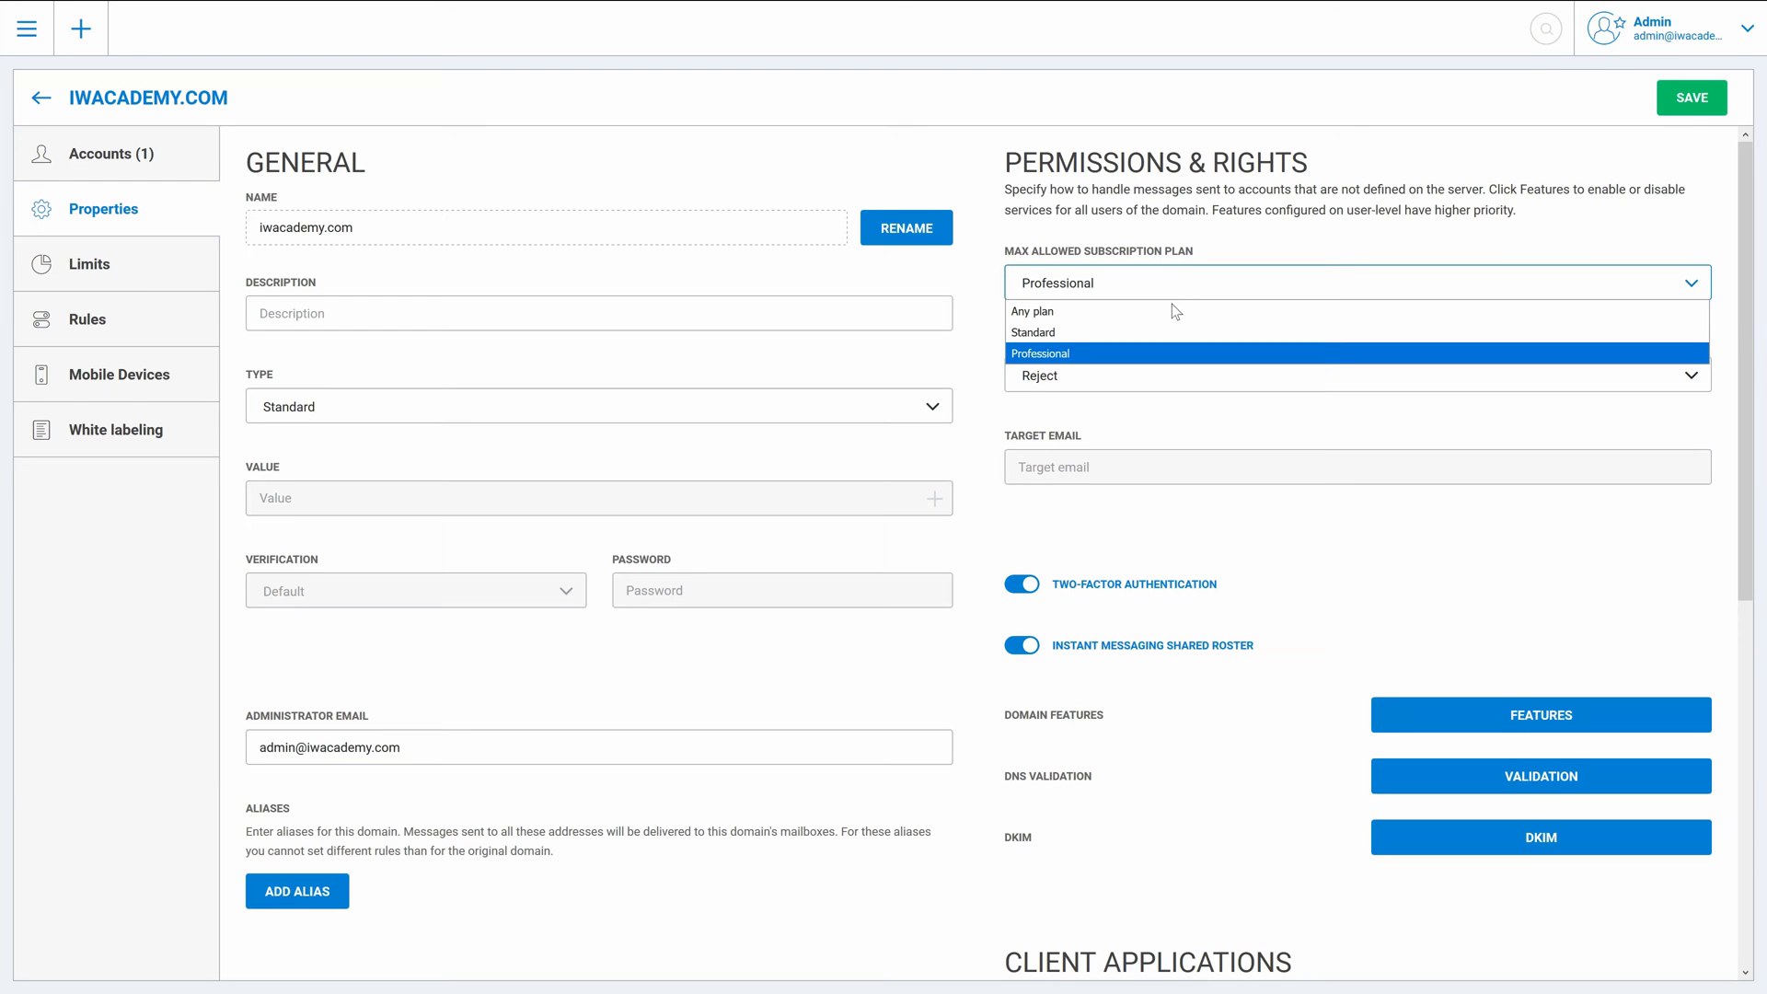
left_click(1031, 311)
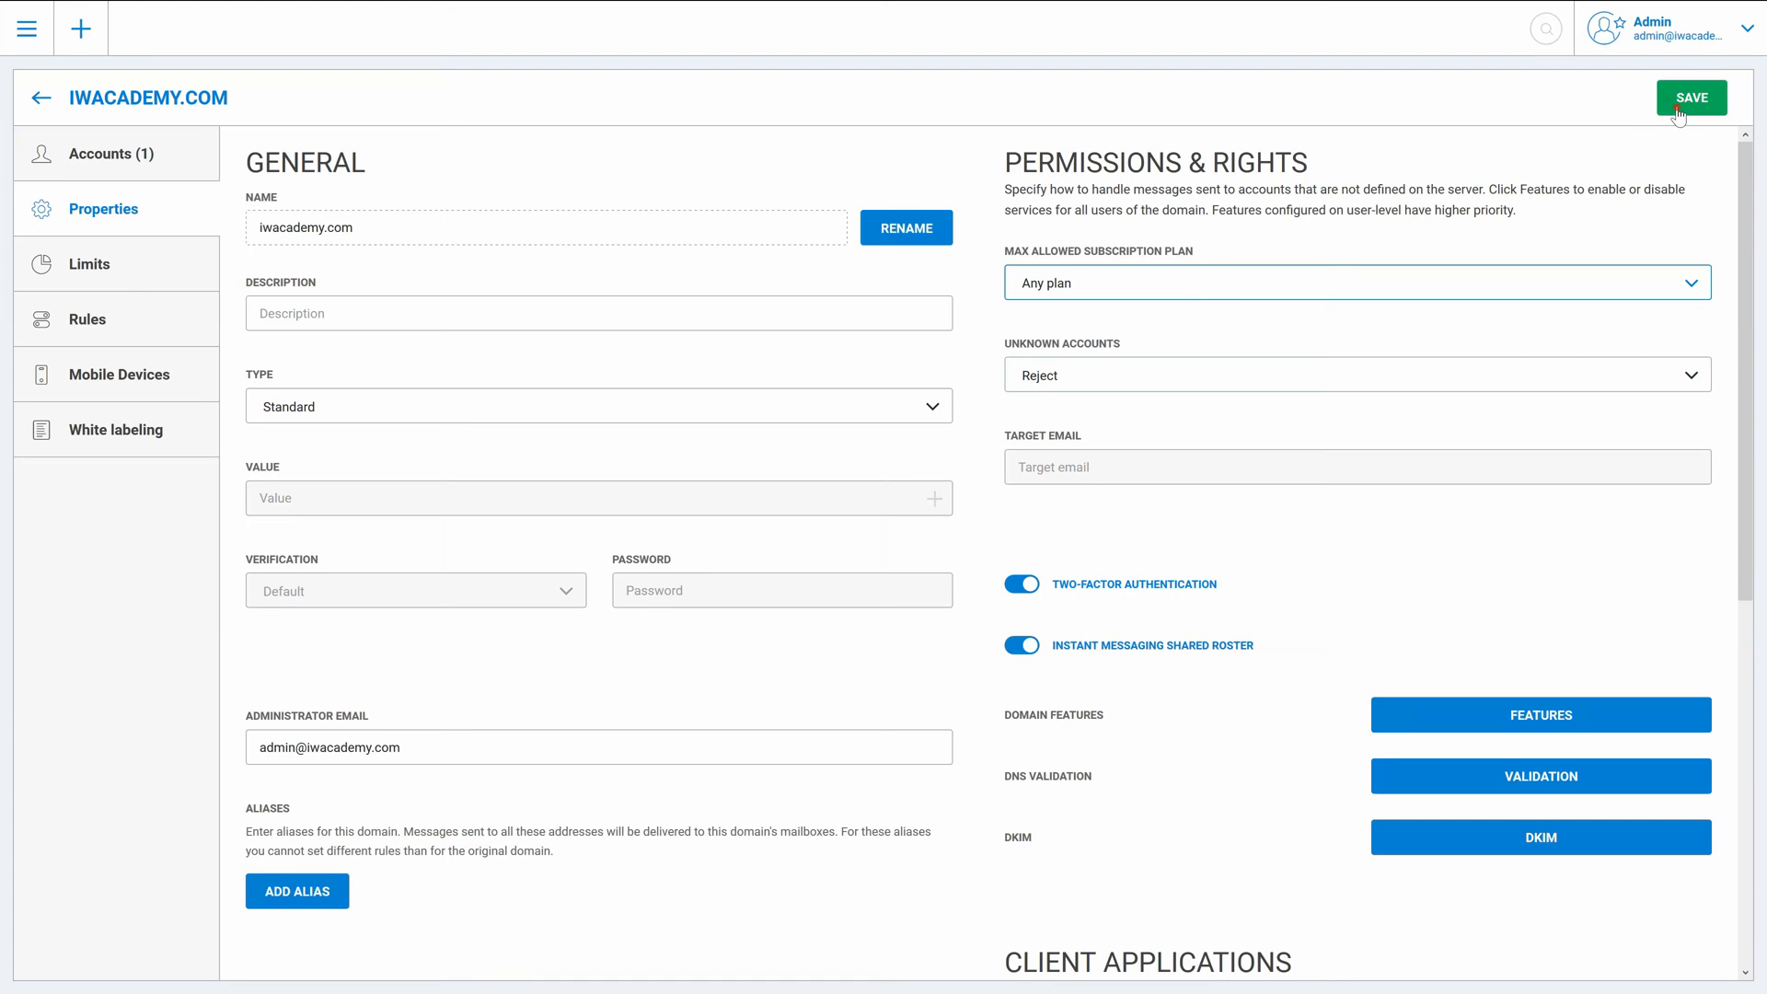
left_click(1689, 98)
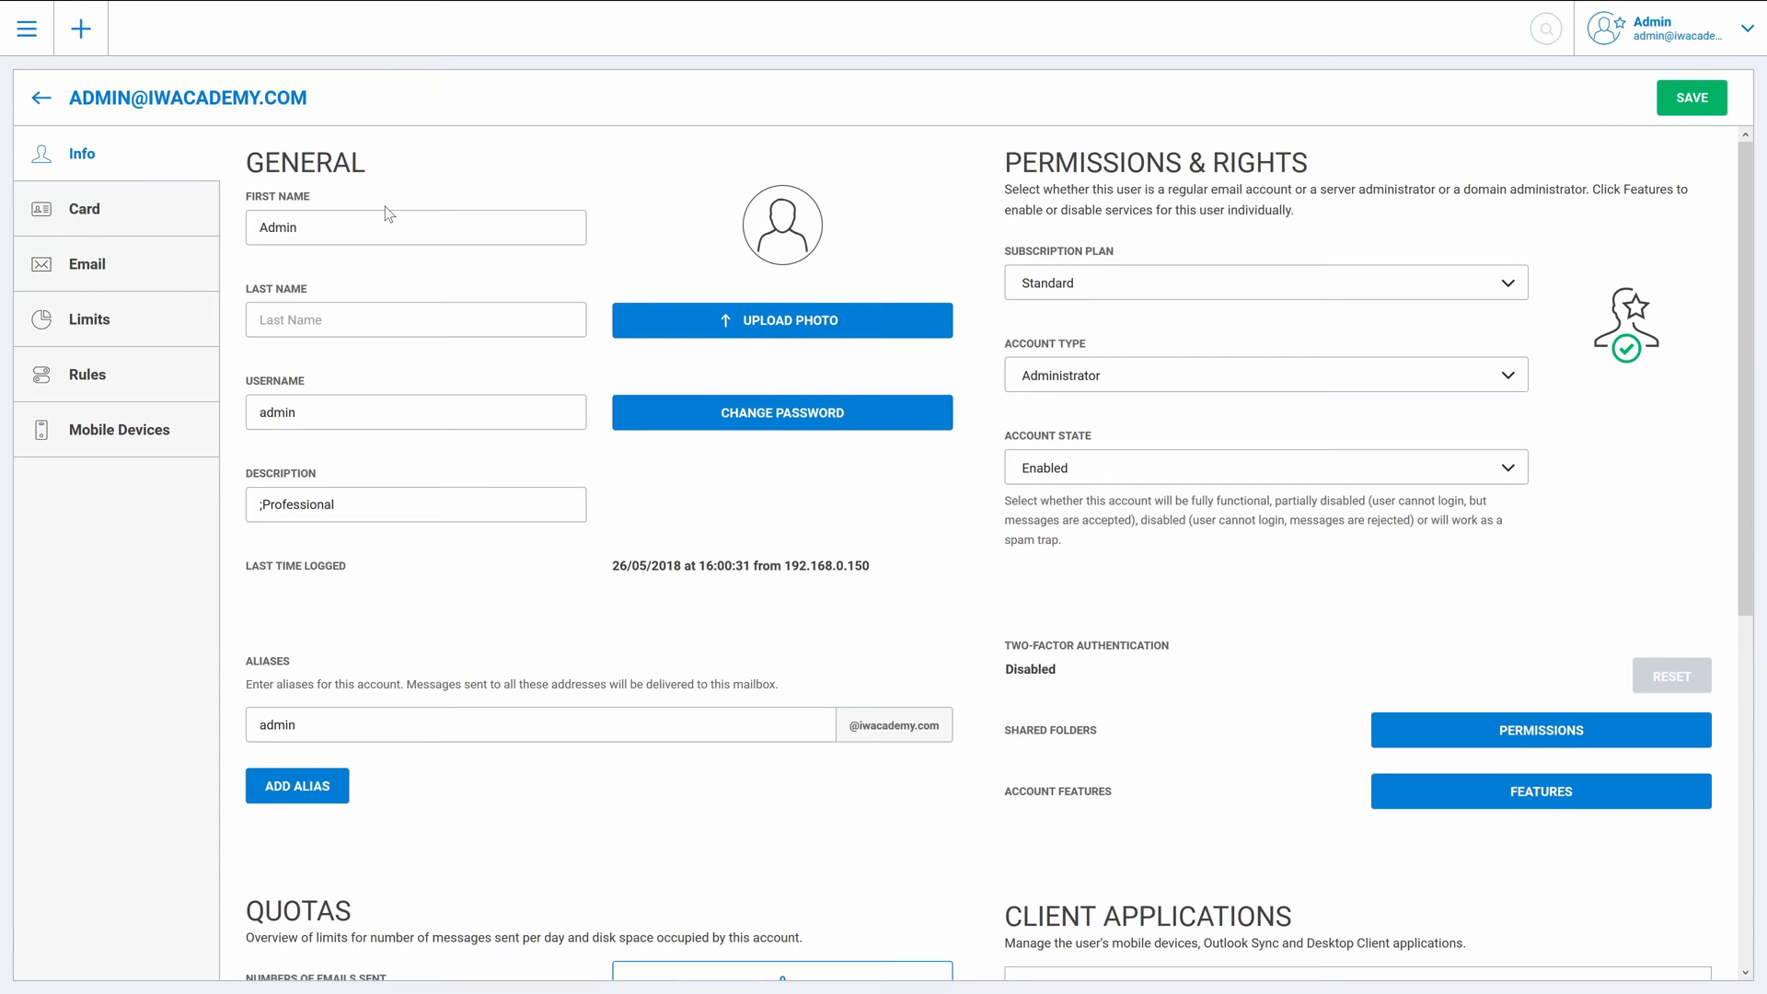
- Change the Admin account's subscription plan from Standard to Professional and save
left_click(1264, 283)
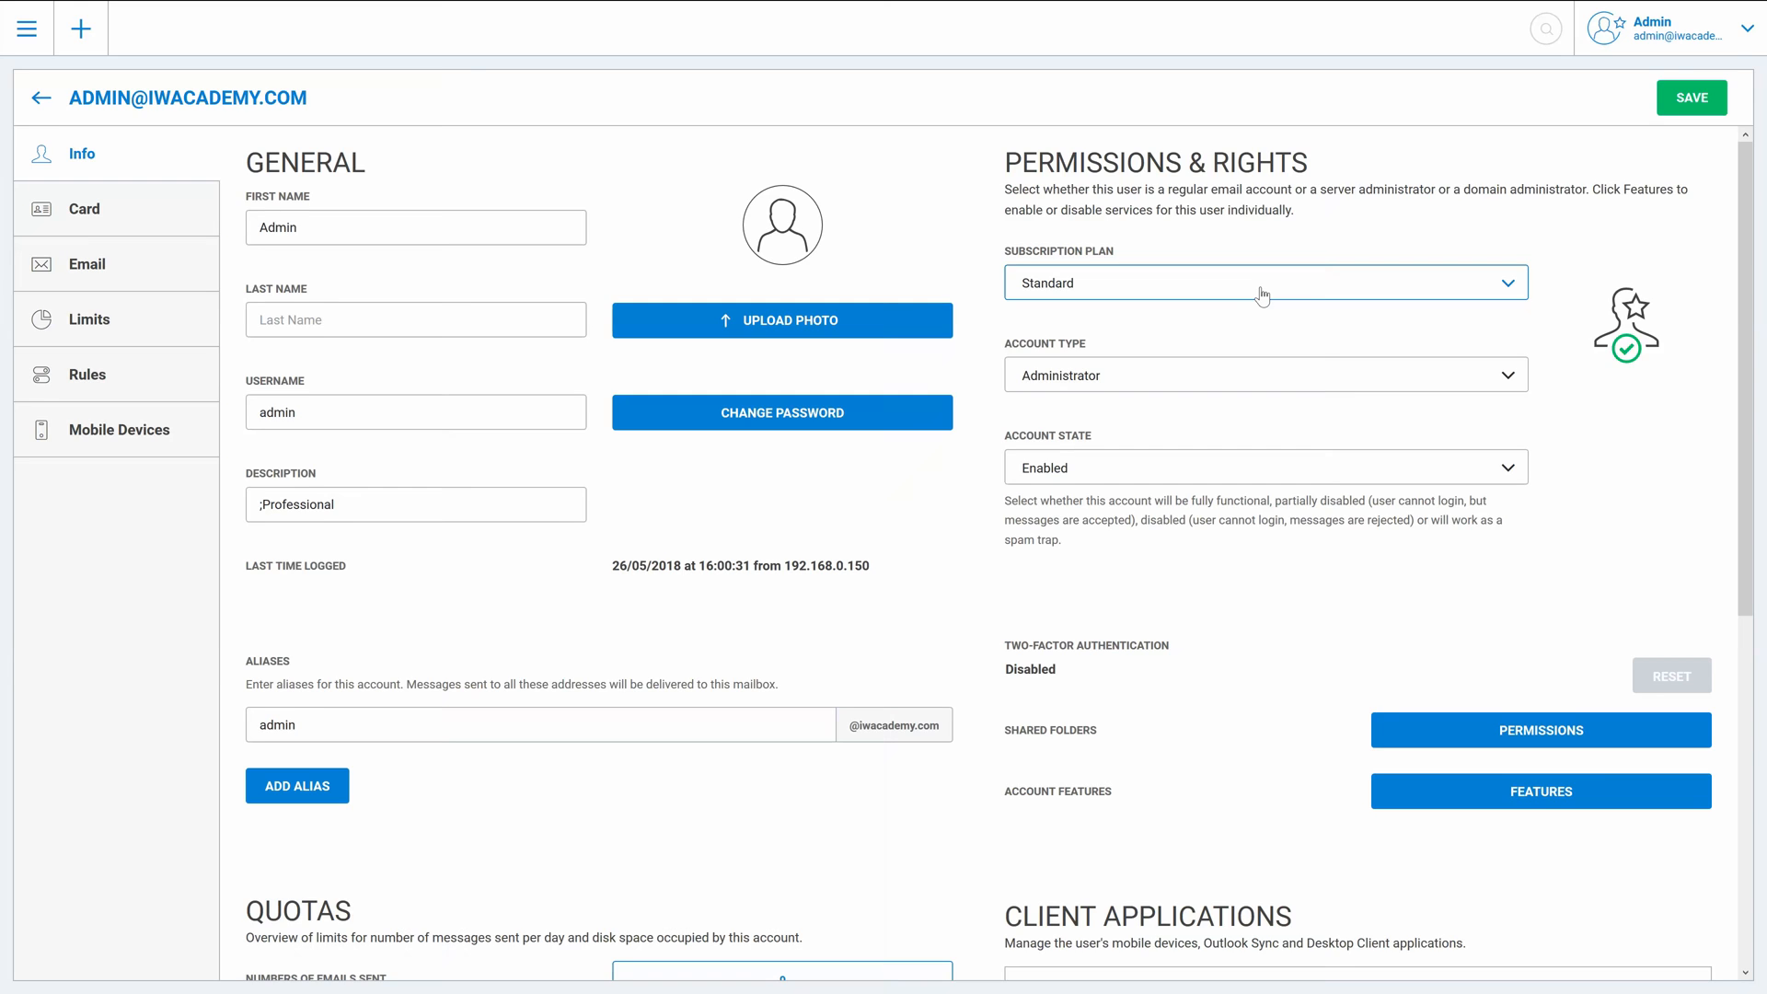
left_click(1264, 282)
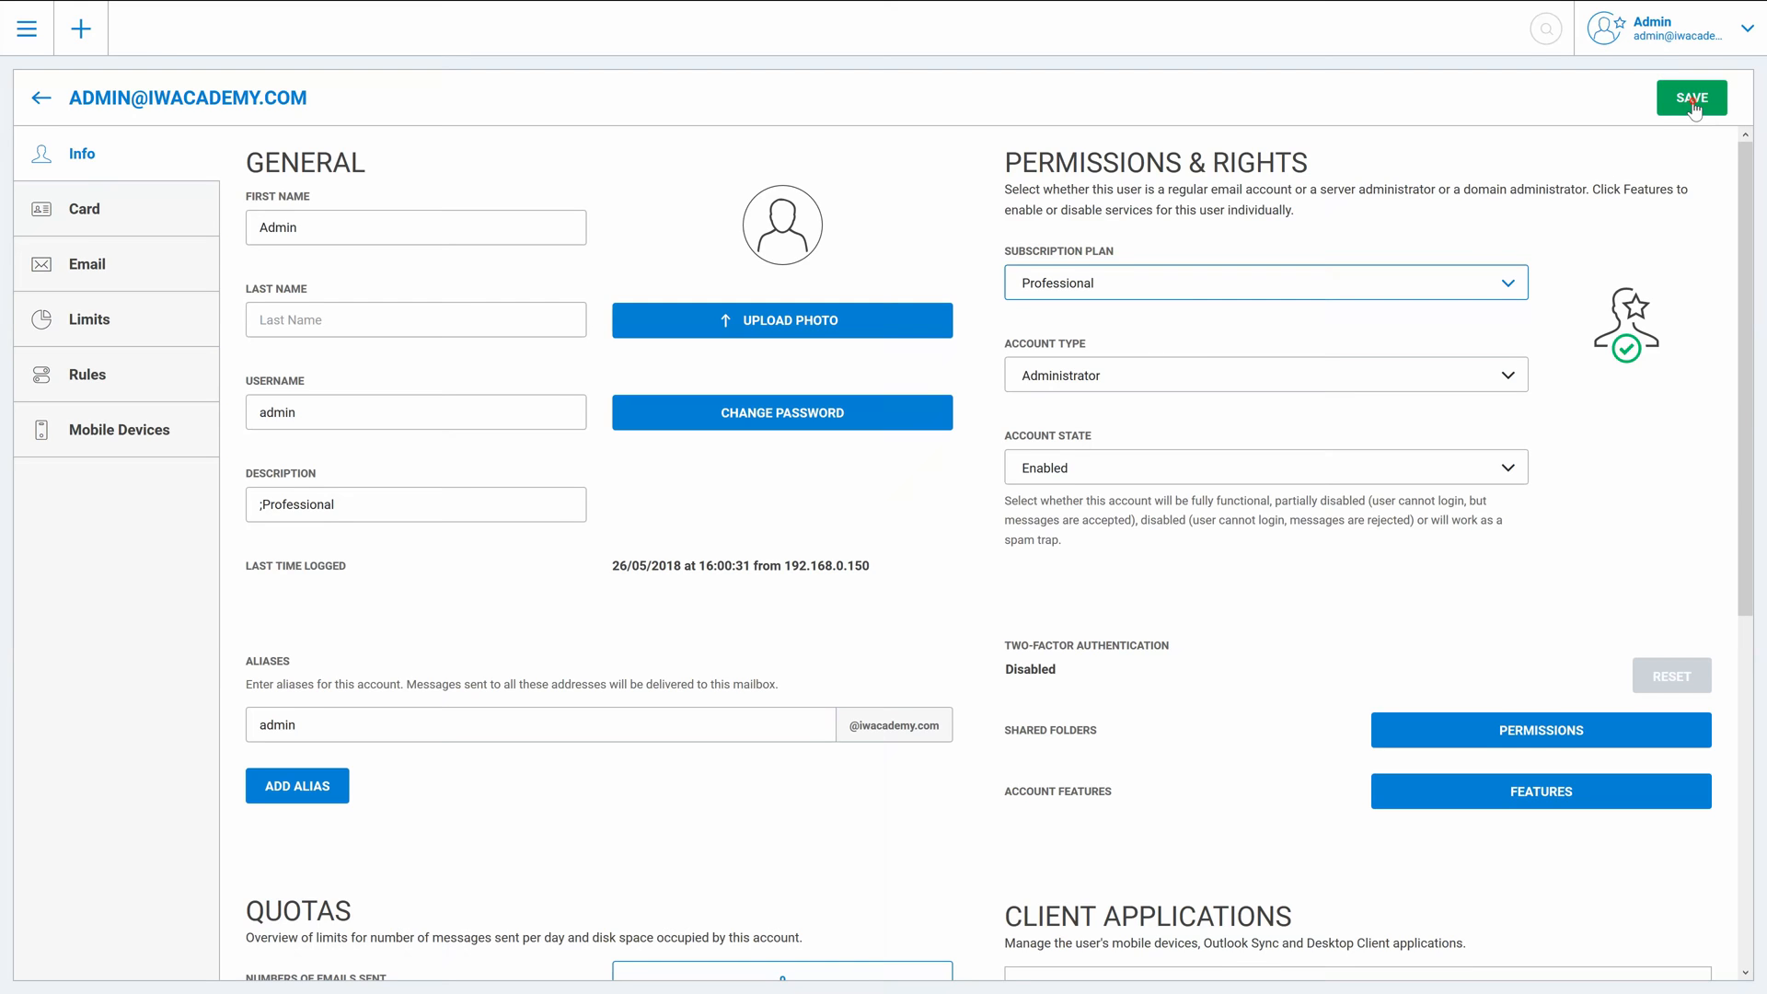
left_click(1689, 97)
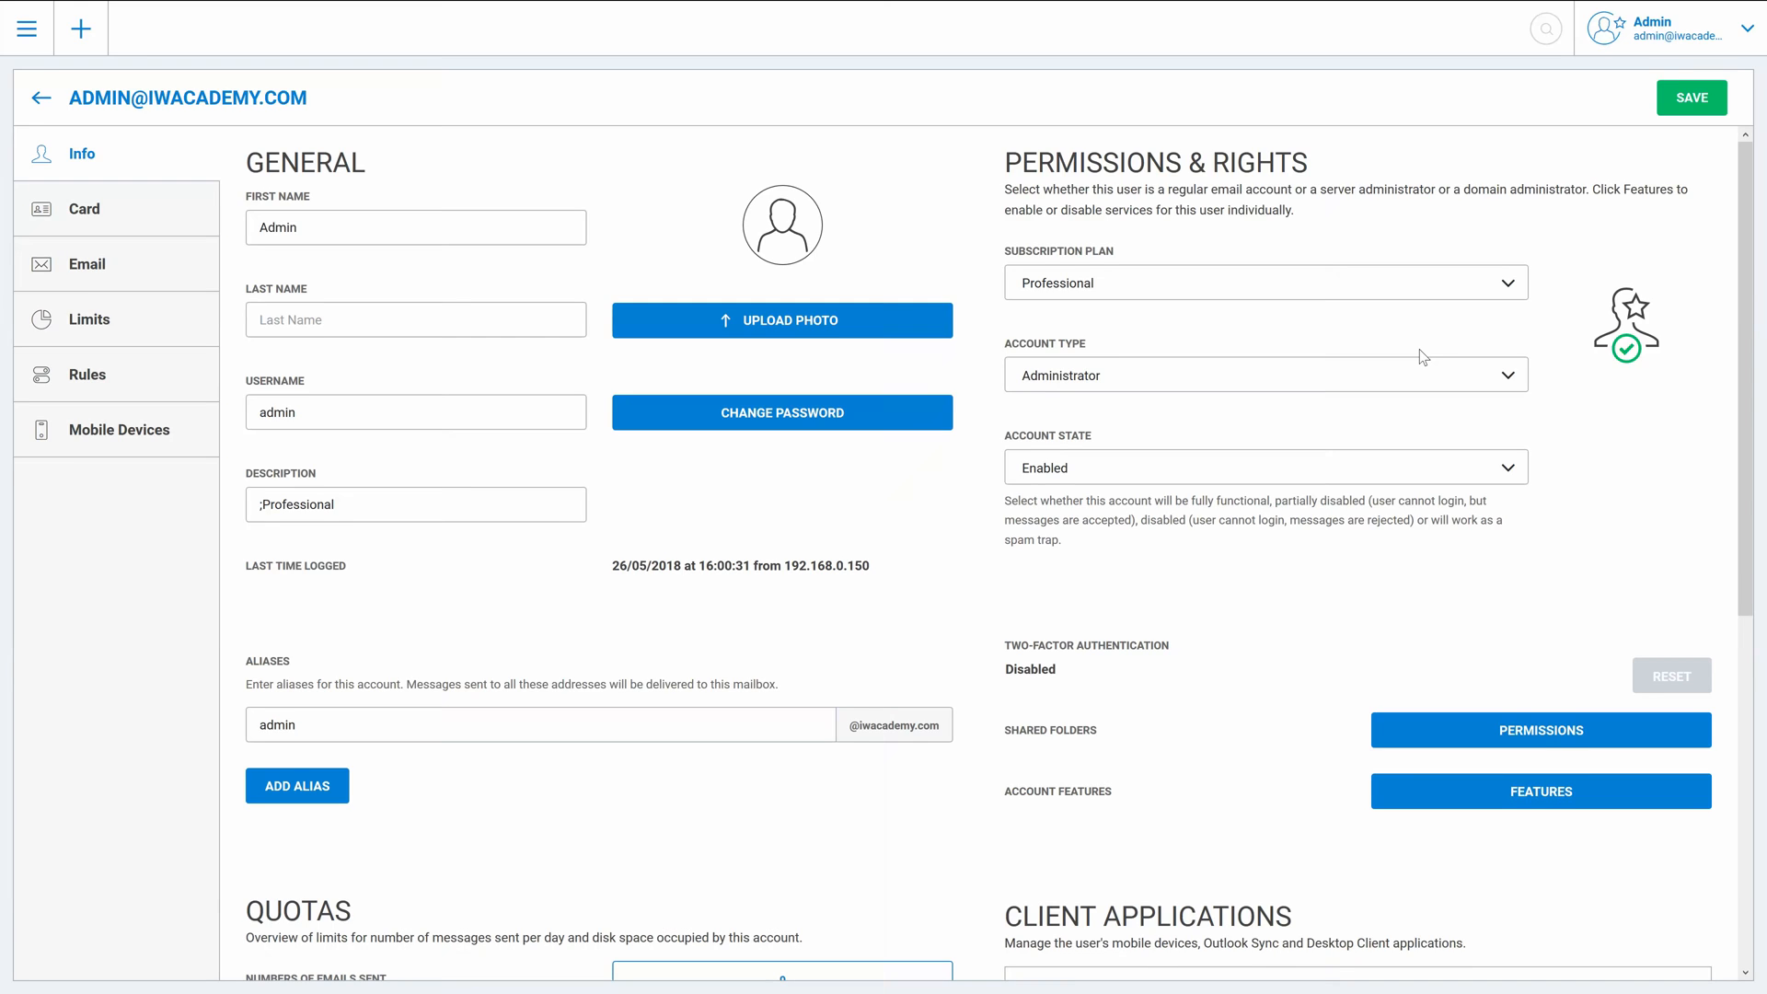
left_click(1667, 27)
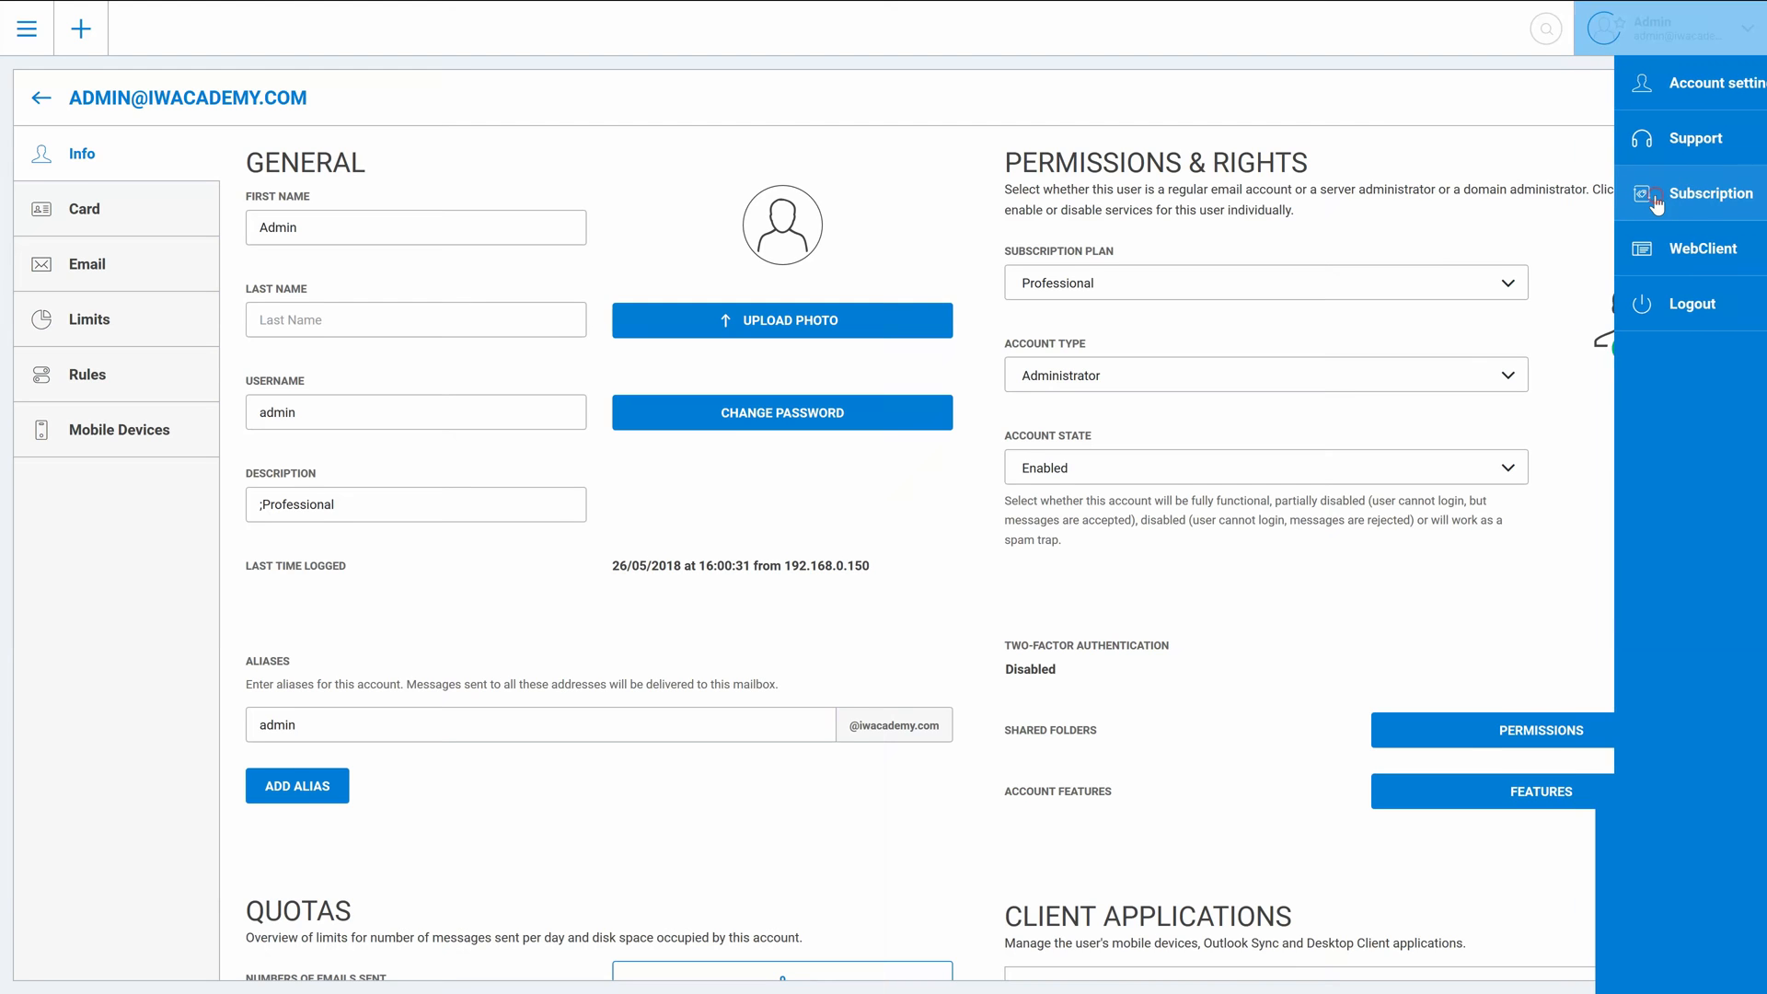
- Choose Subscription from the Admin profile dropdown to view subscription details
left_click(1707, 193)
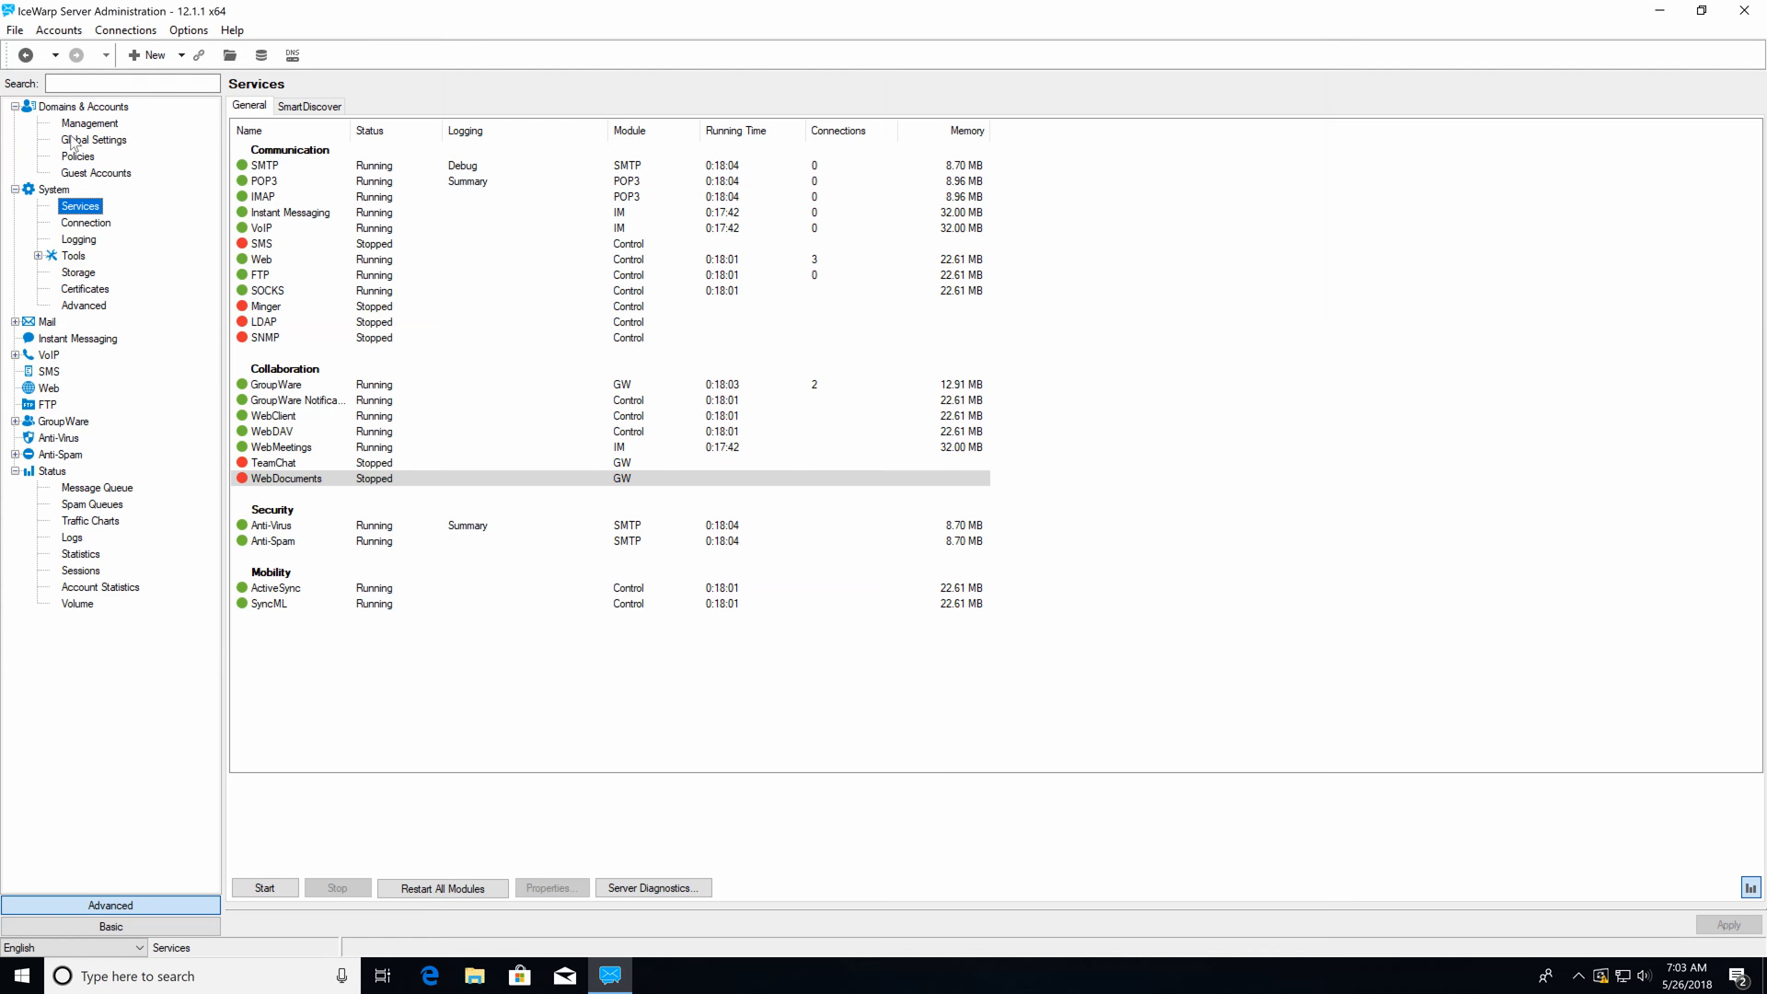
- In Domain Management, set iwacademy.com's Max allowed SaaS plan to Professional and save
left_click(88, 123)
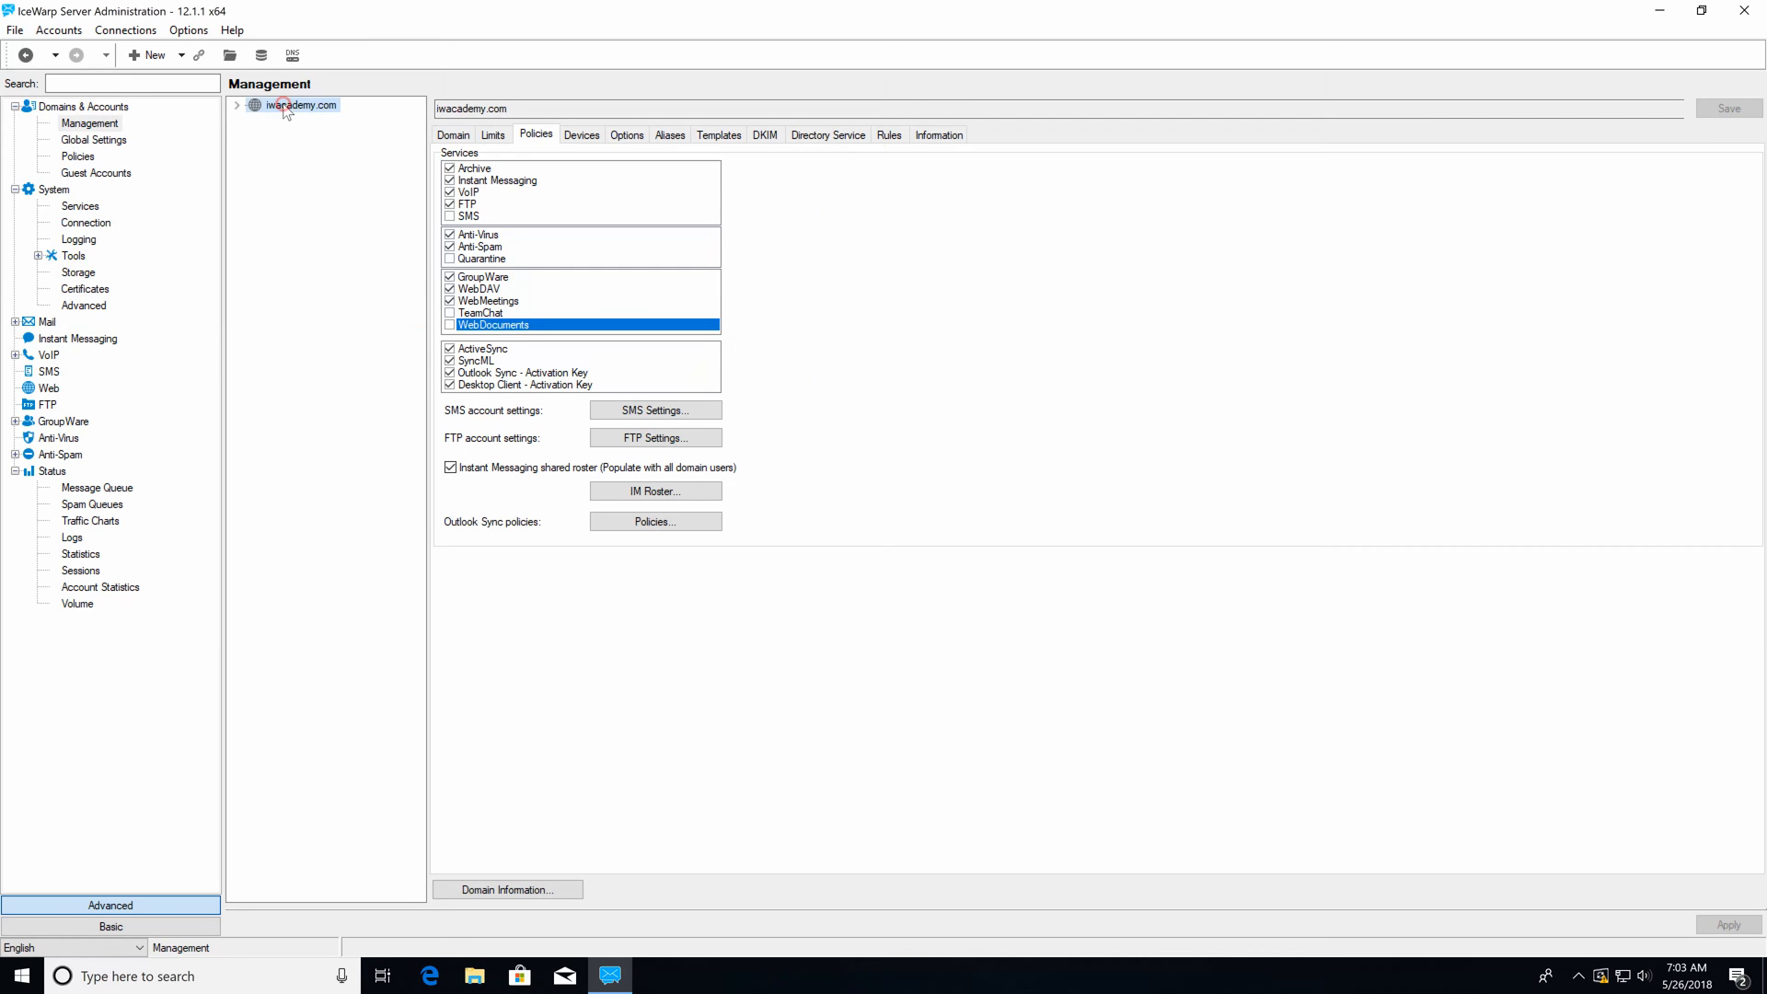
left_click(452, 134)
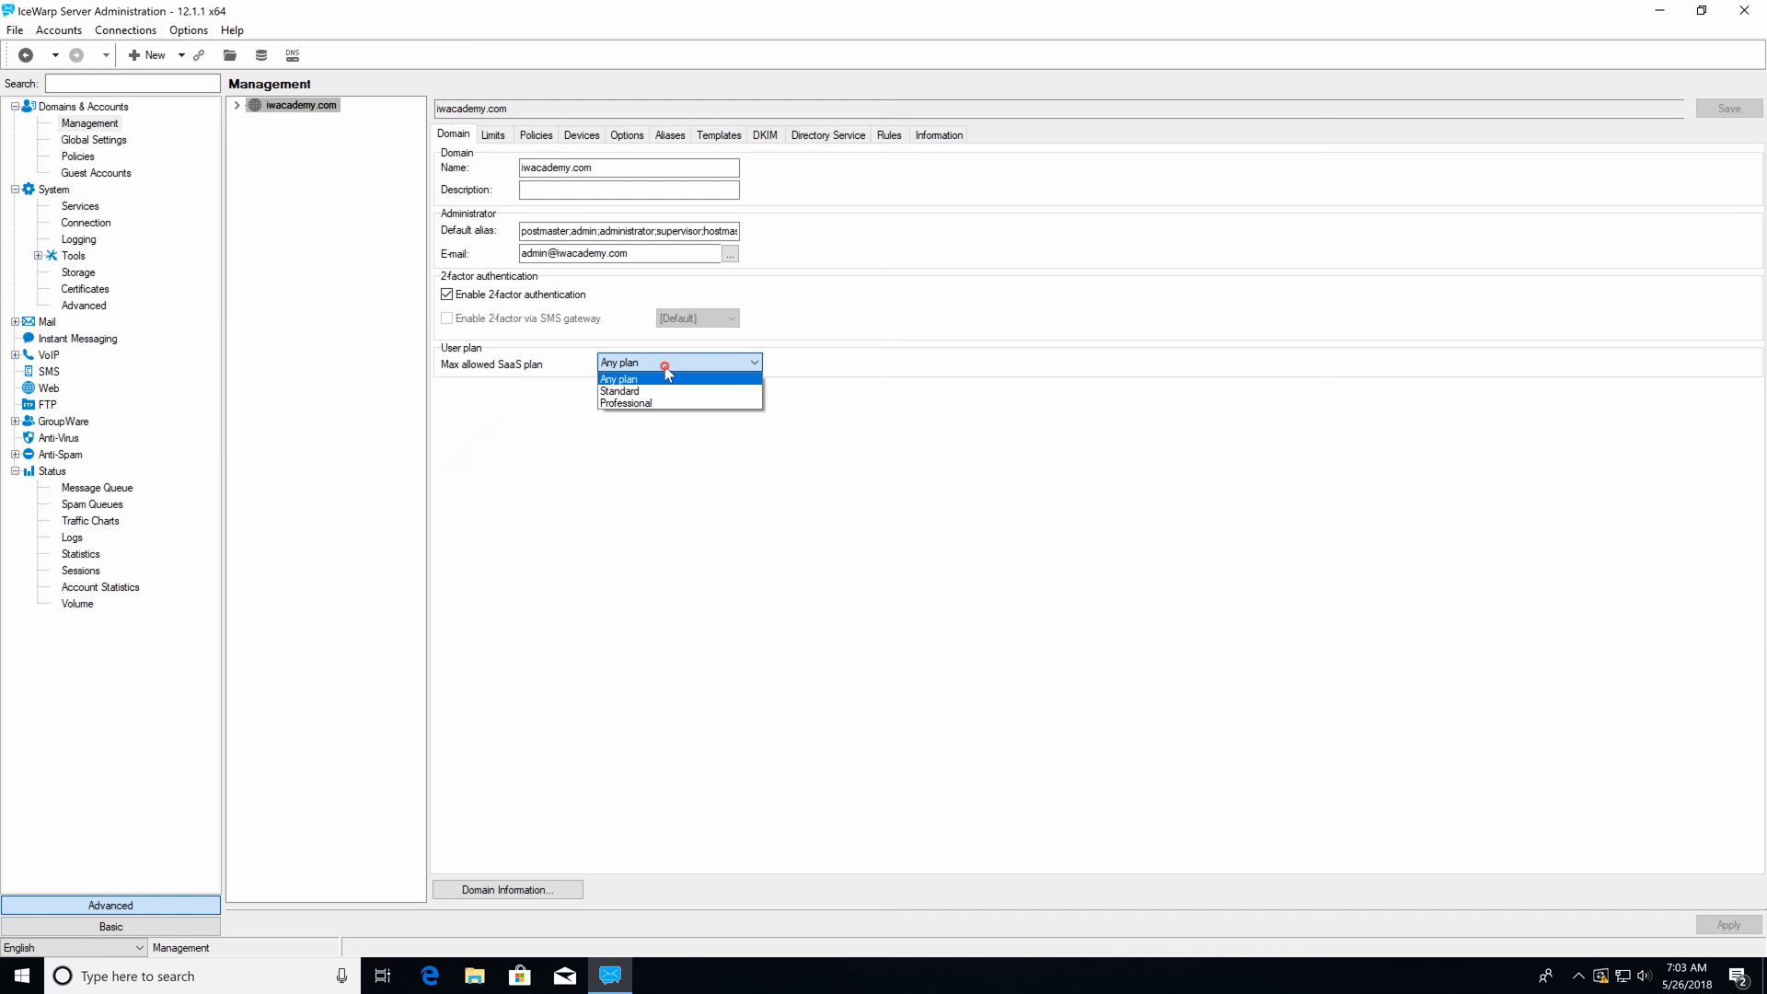
left_click(626, 403)
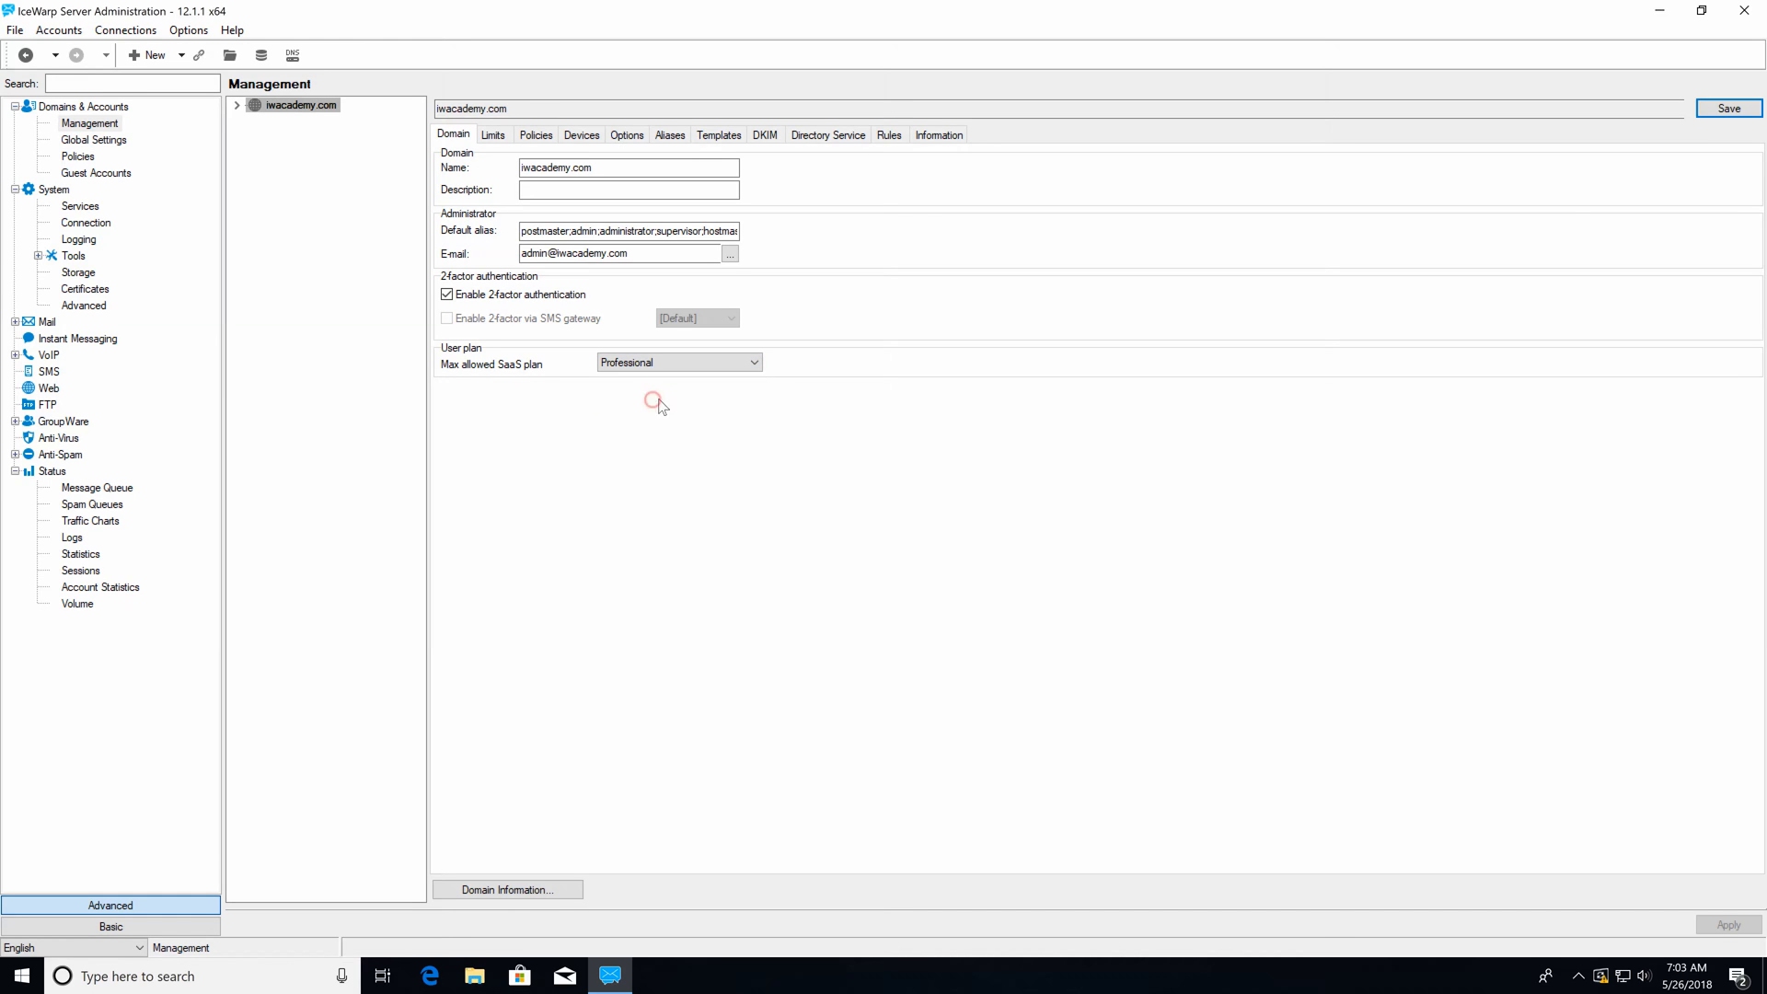
left_click(238, 103)
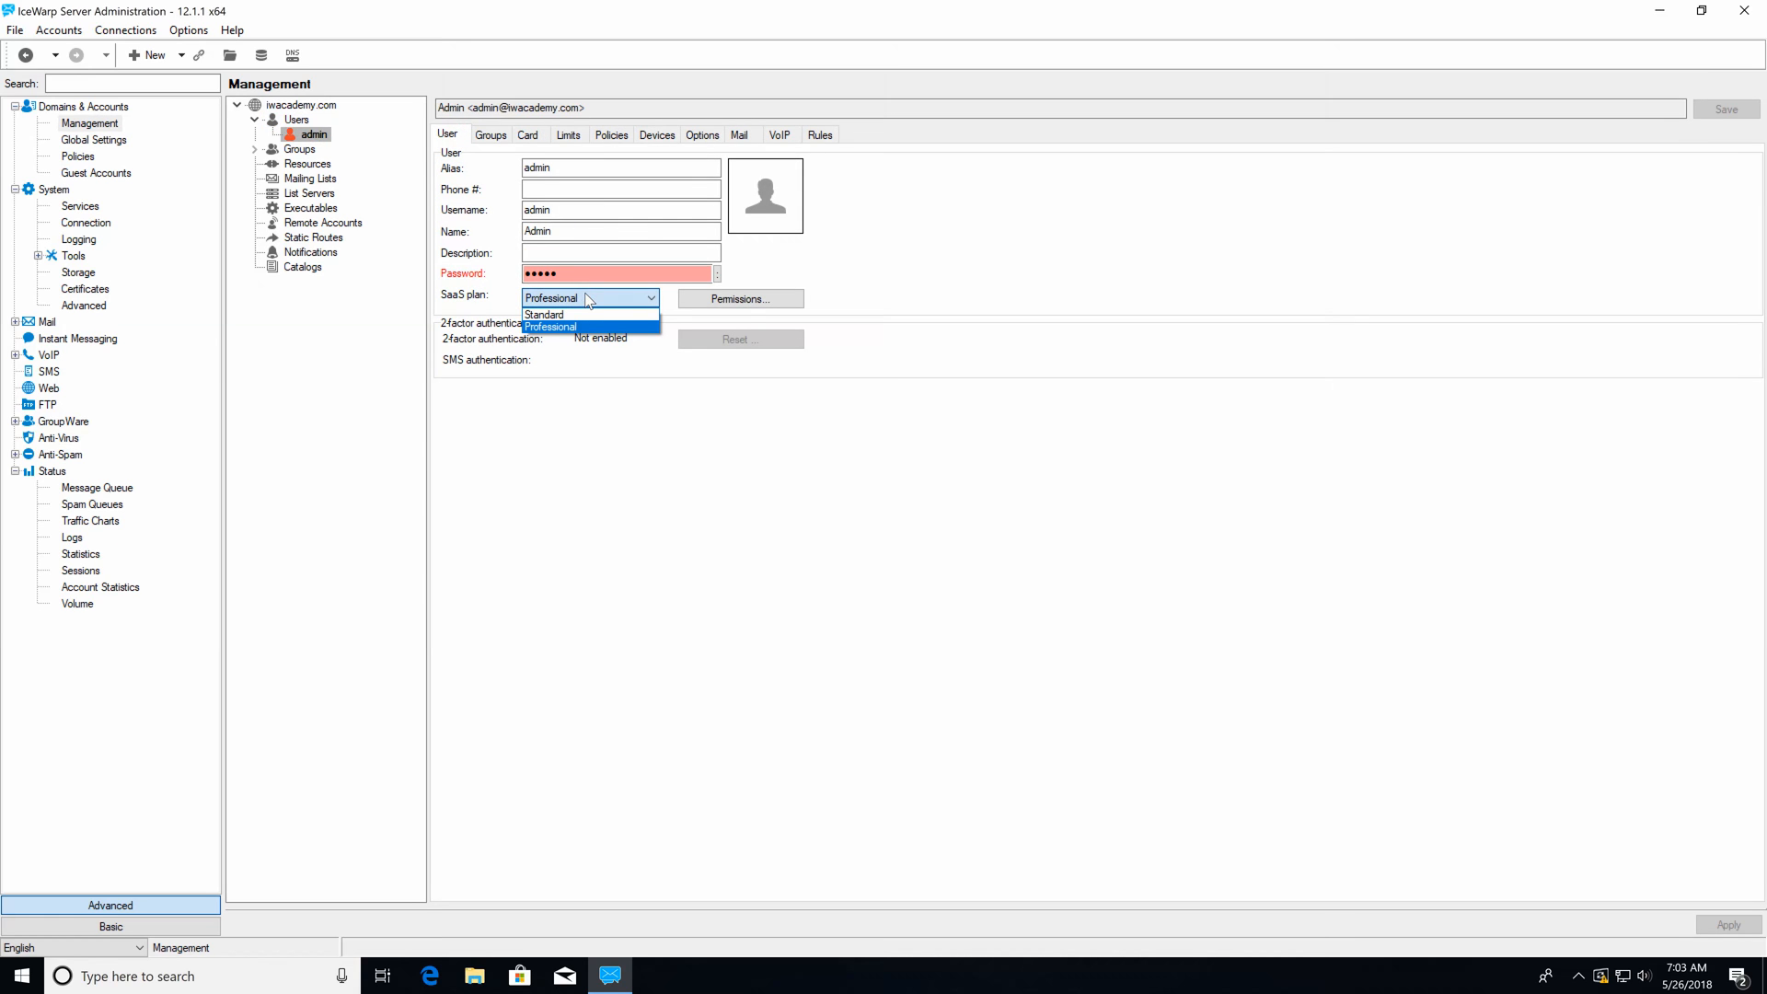
mouse_move(545, 313)
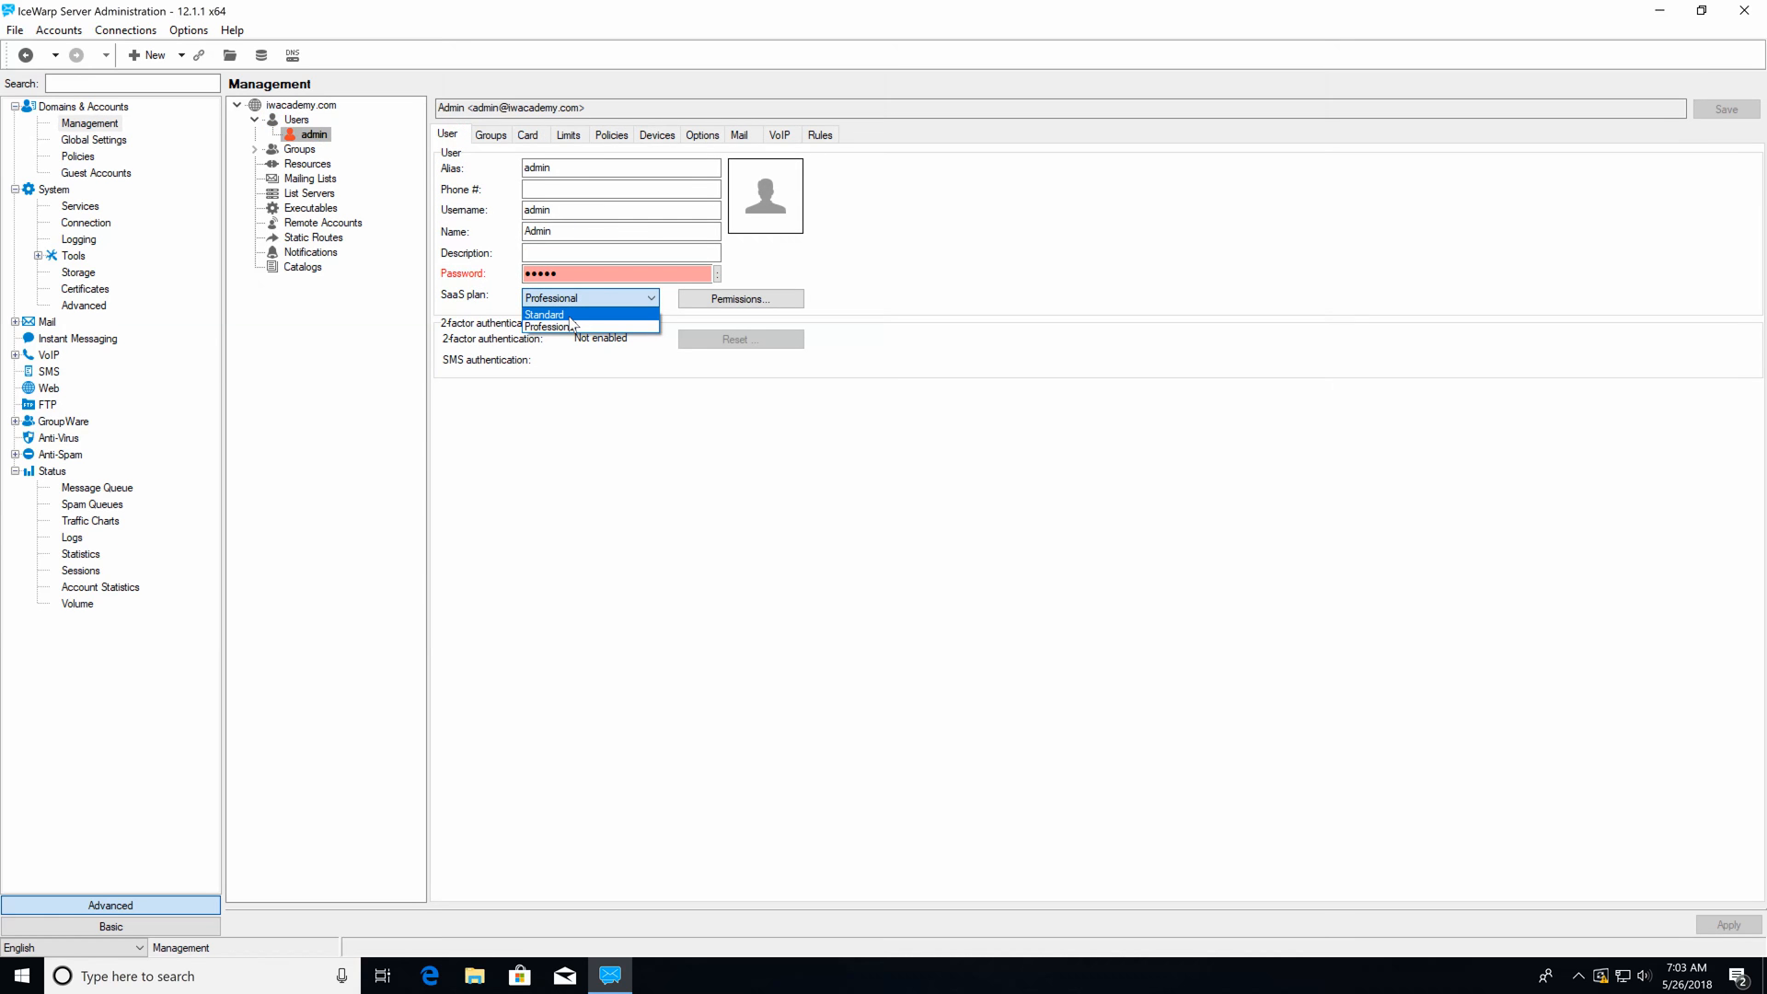